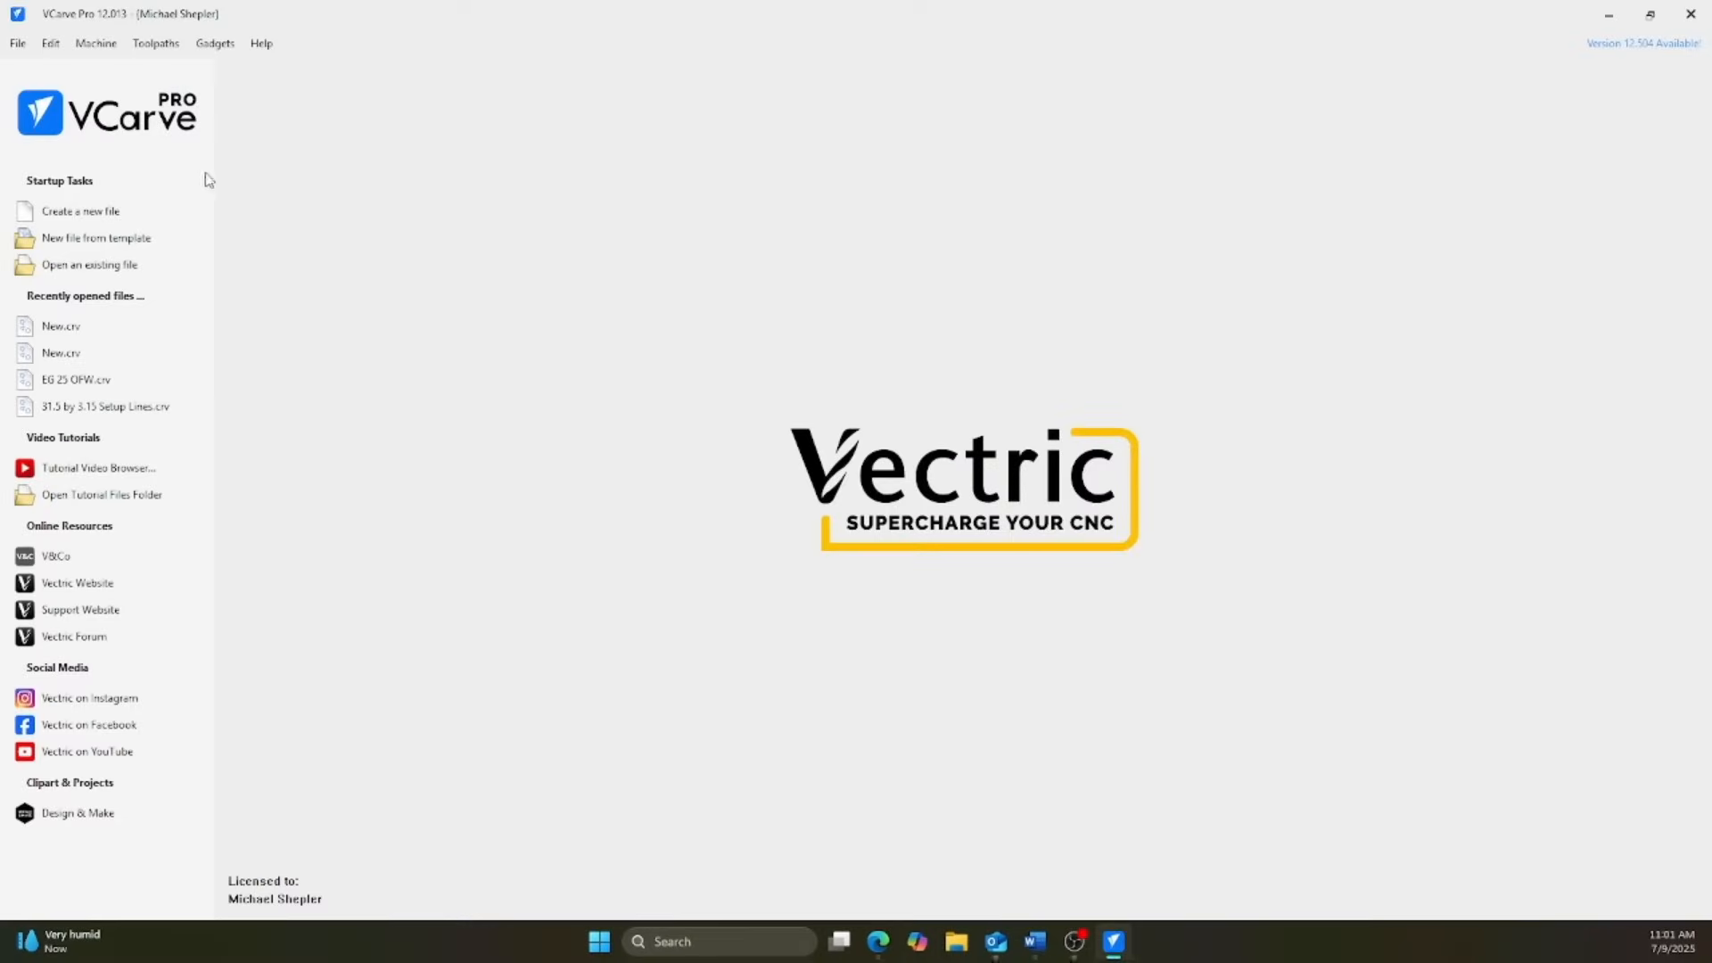
- Create a new single-sided job, 32.125 × 32.125 inches, 1 inch thick
{"action": "left_click", "coordinate": [80, 210]}
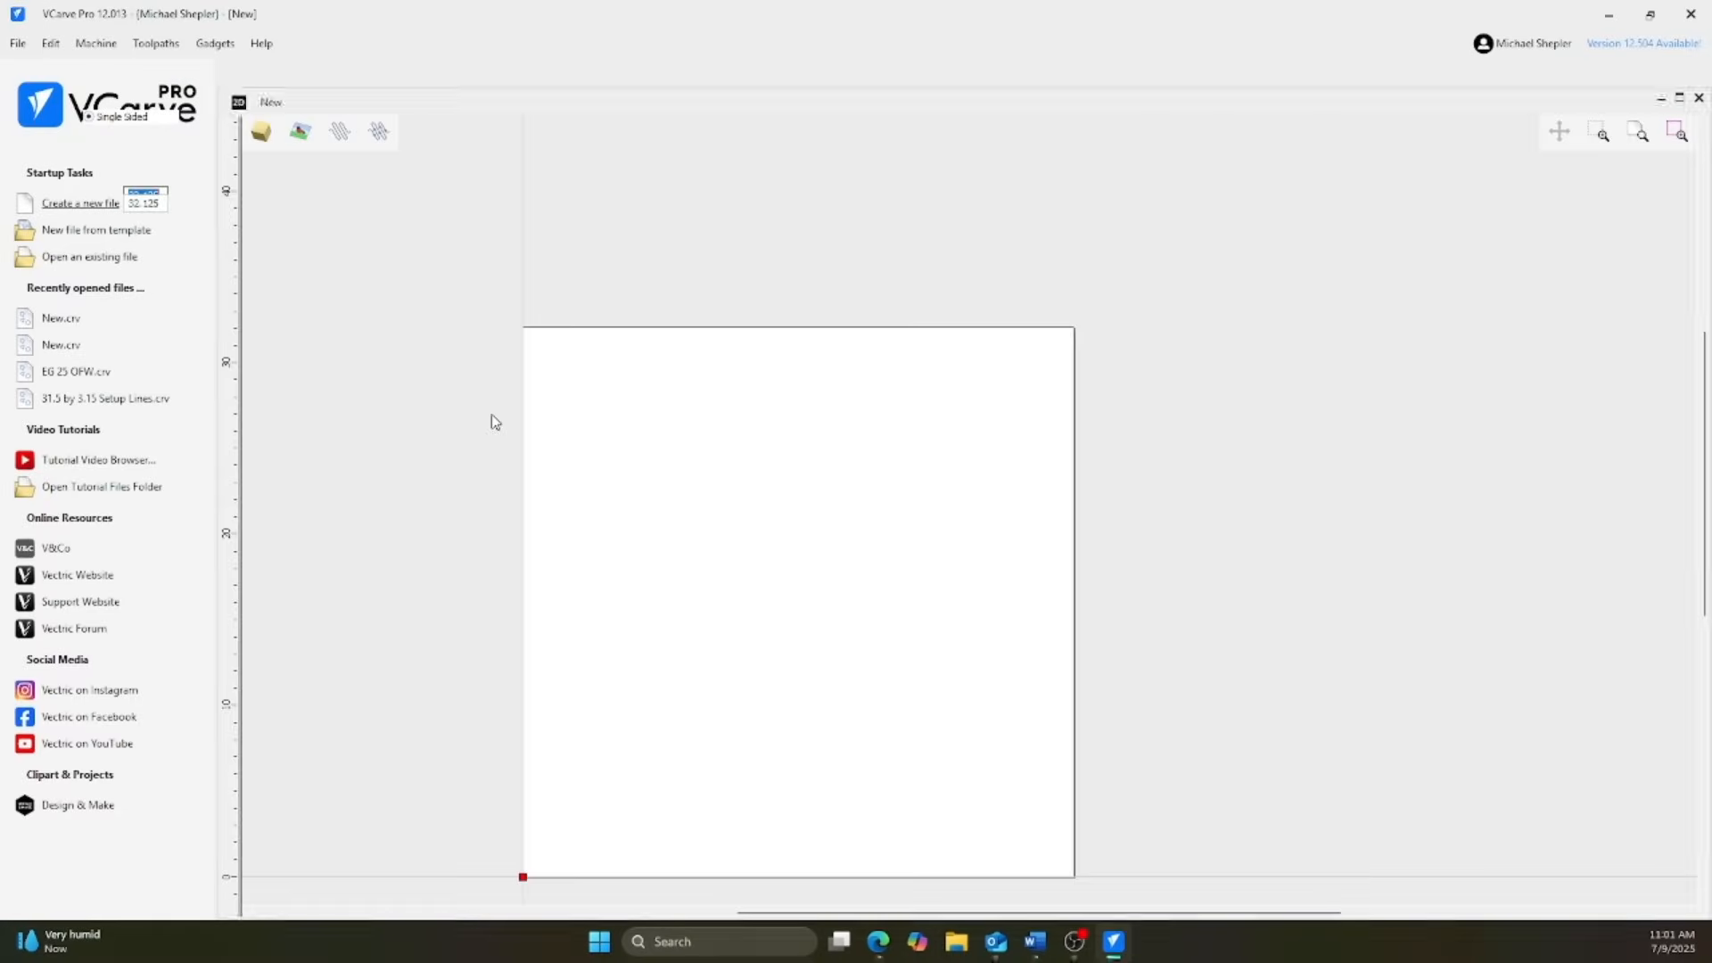
{"action": "left_click", "coordinate": [80, 204]}
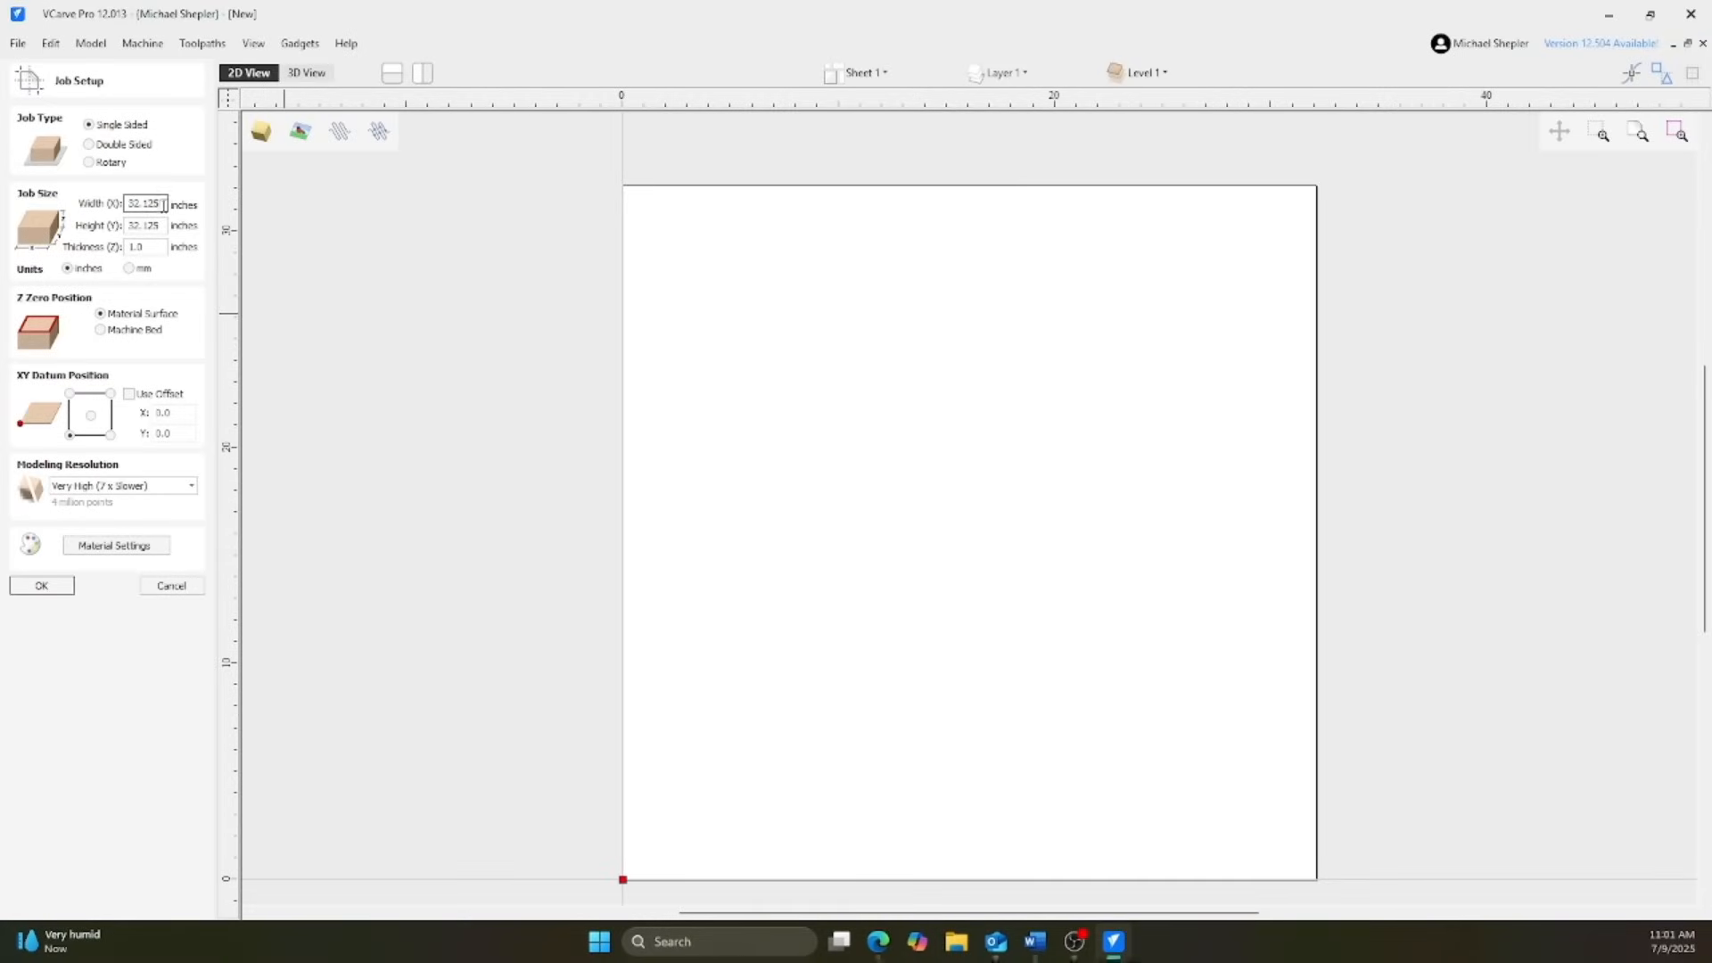
{"action": "left_click", "coordinate": [144, 225]}
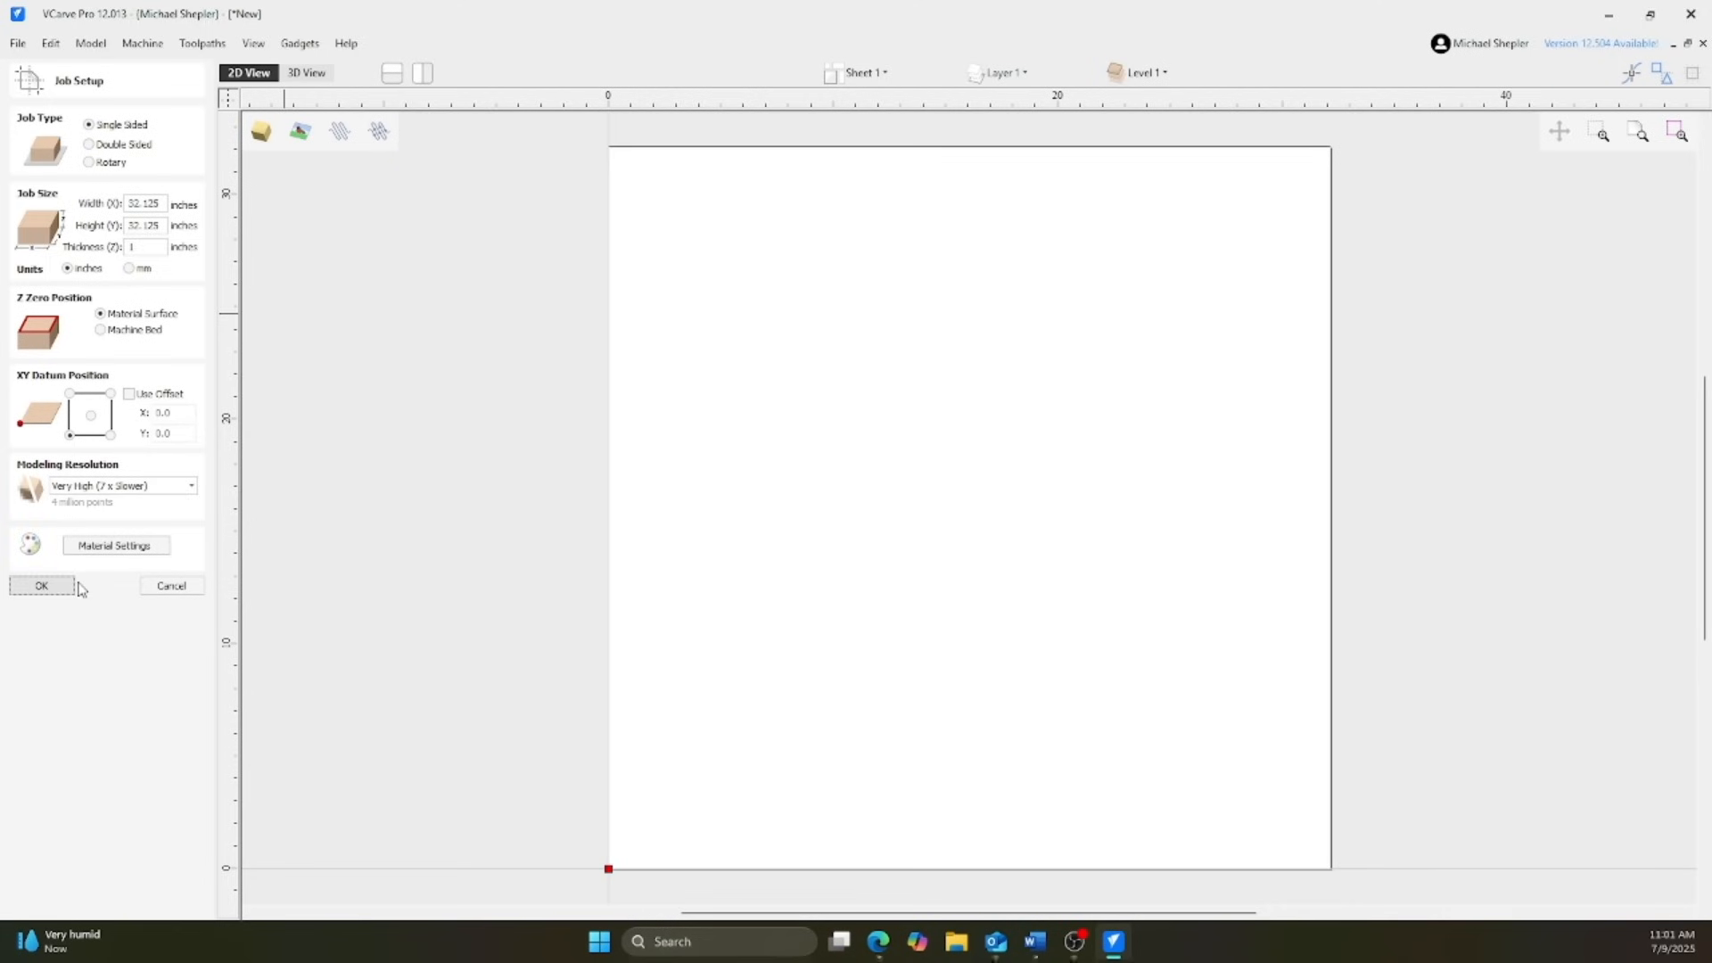
{"action": "left_click", "coordinate": [41, 585]}
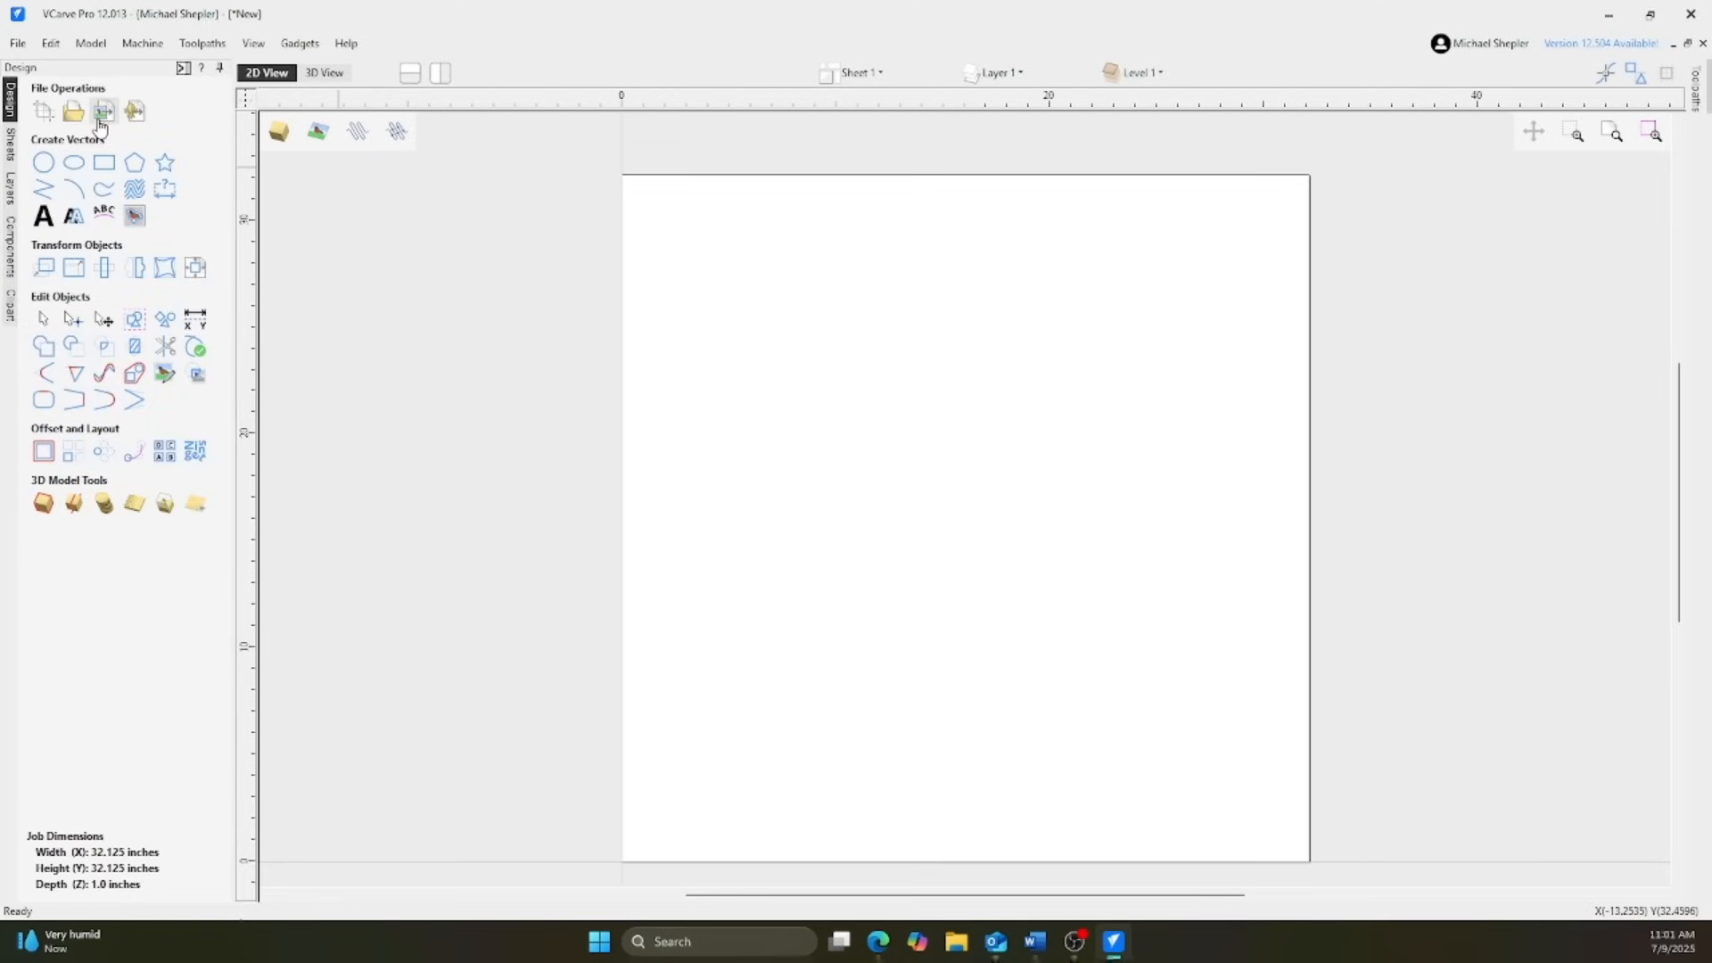
- Import 31.5 Layout Lines.dxf and align the grid on the material
{"action": "left_click", "coordinate": [73, 111]}
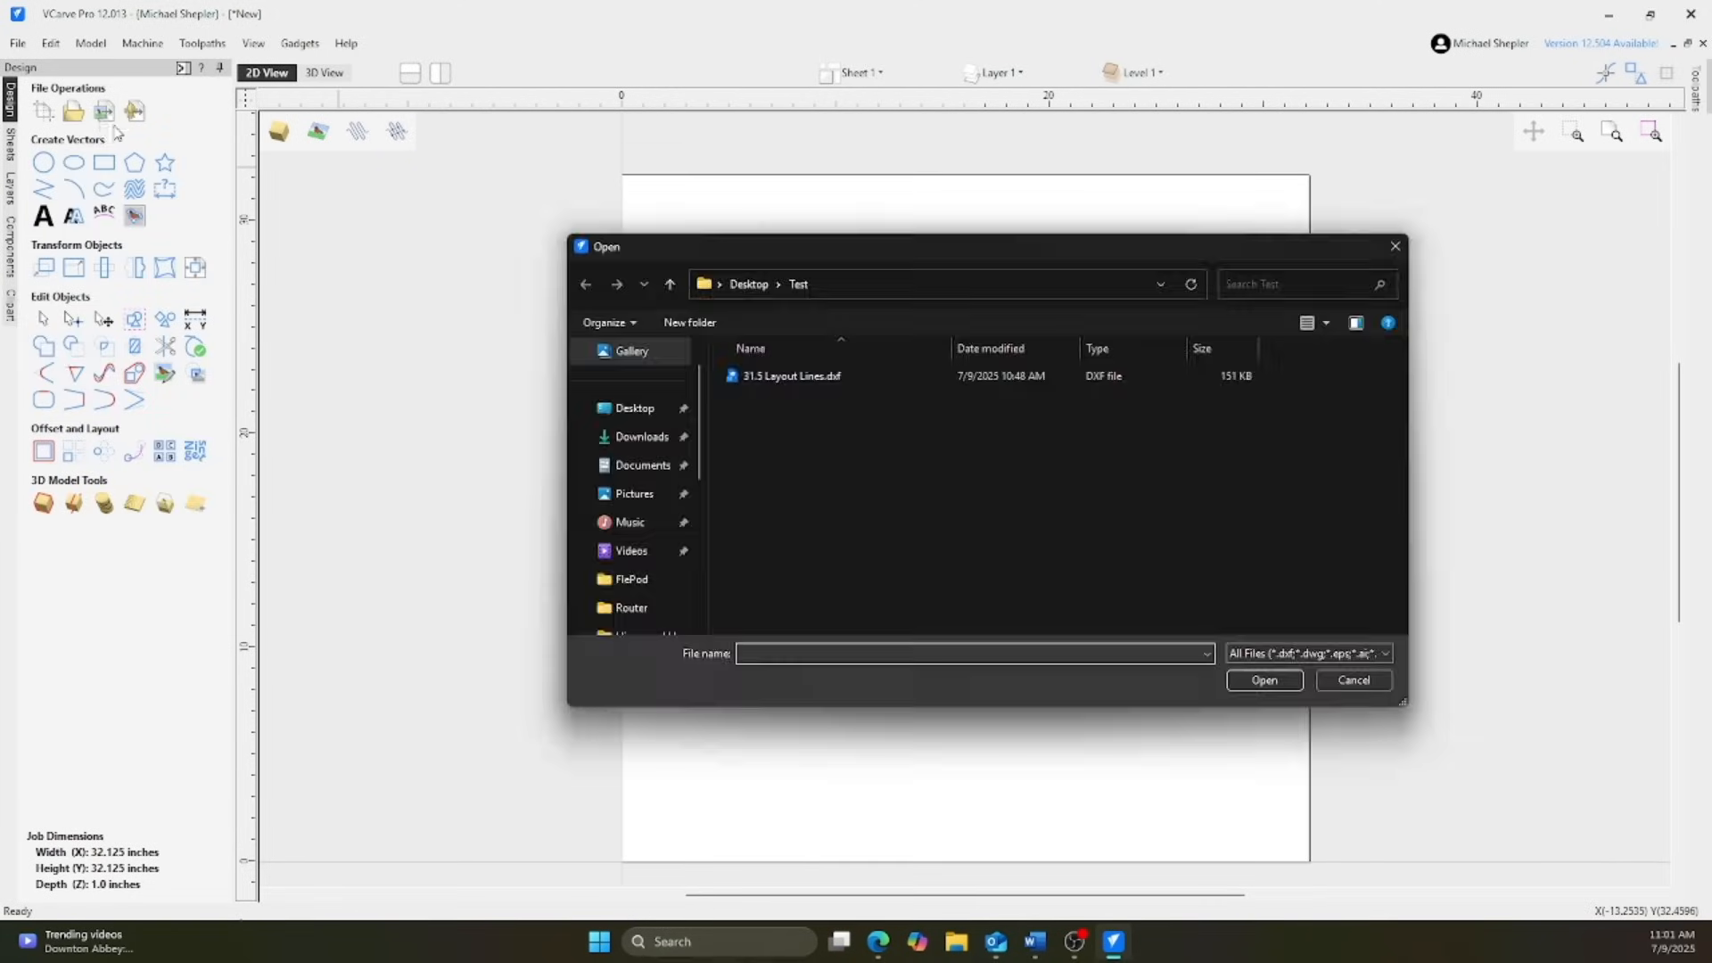
{"action": "left_click", "coordinate": [1354, 679]}
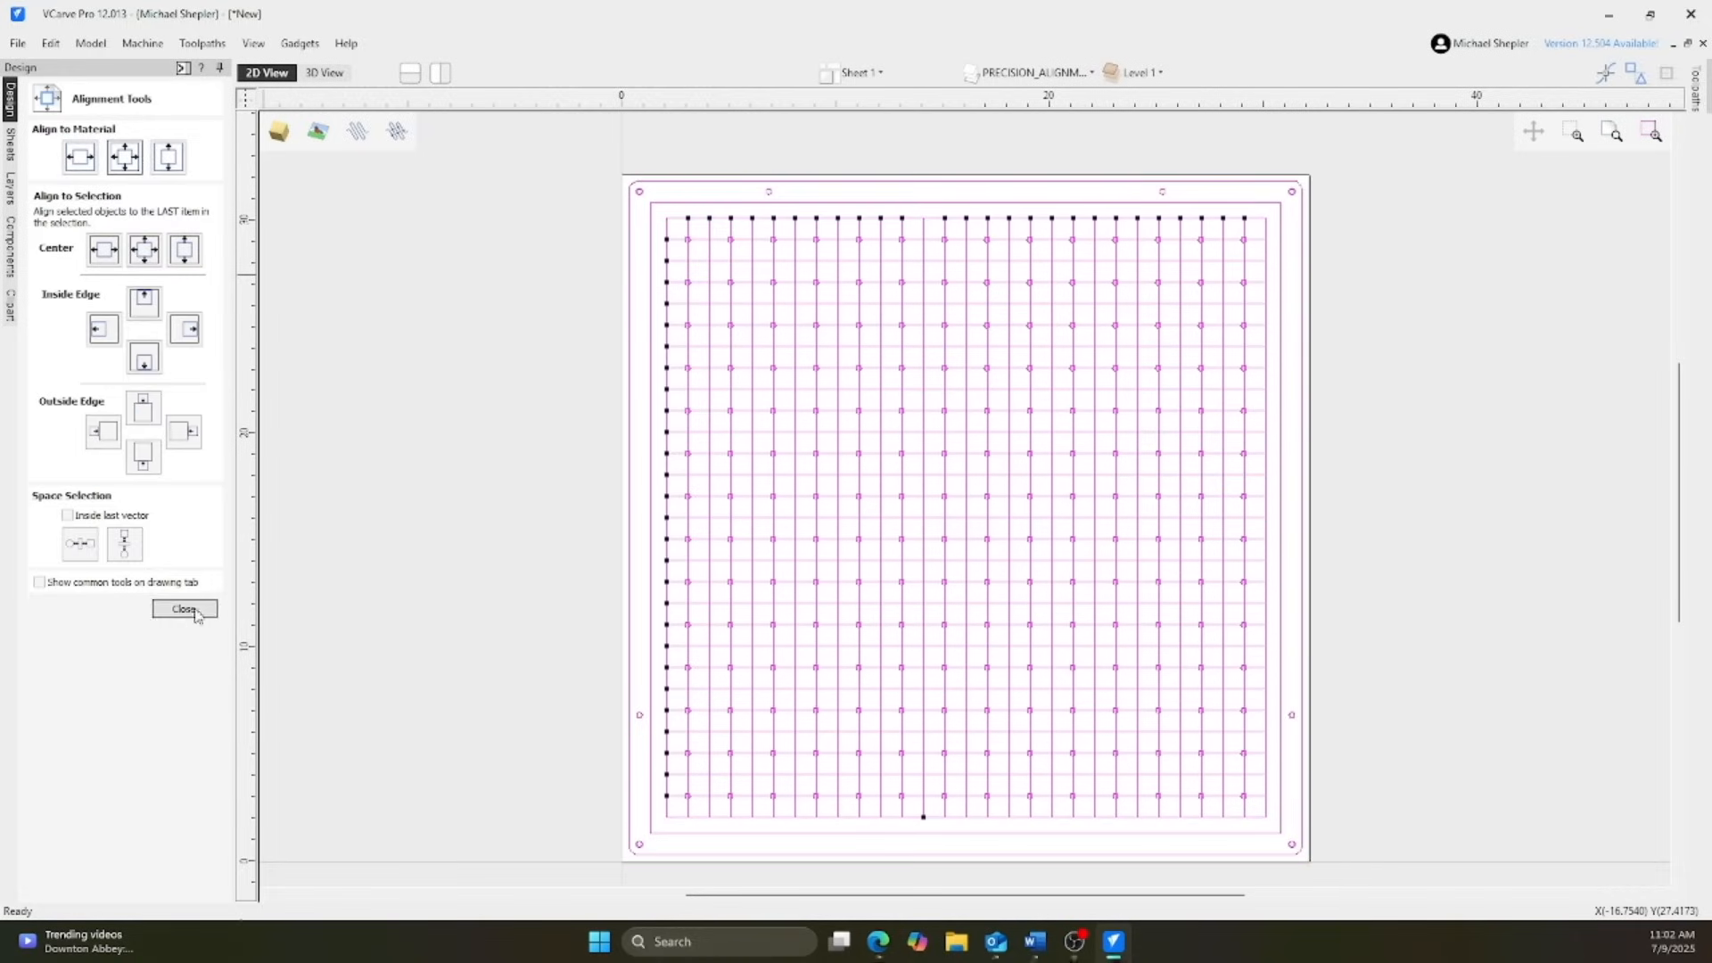
{"action": "left_click", "coordinate": [184, 608]}
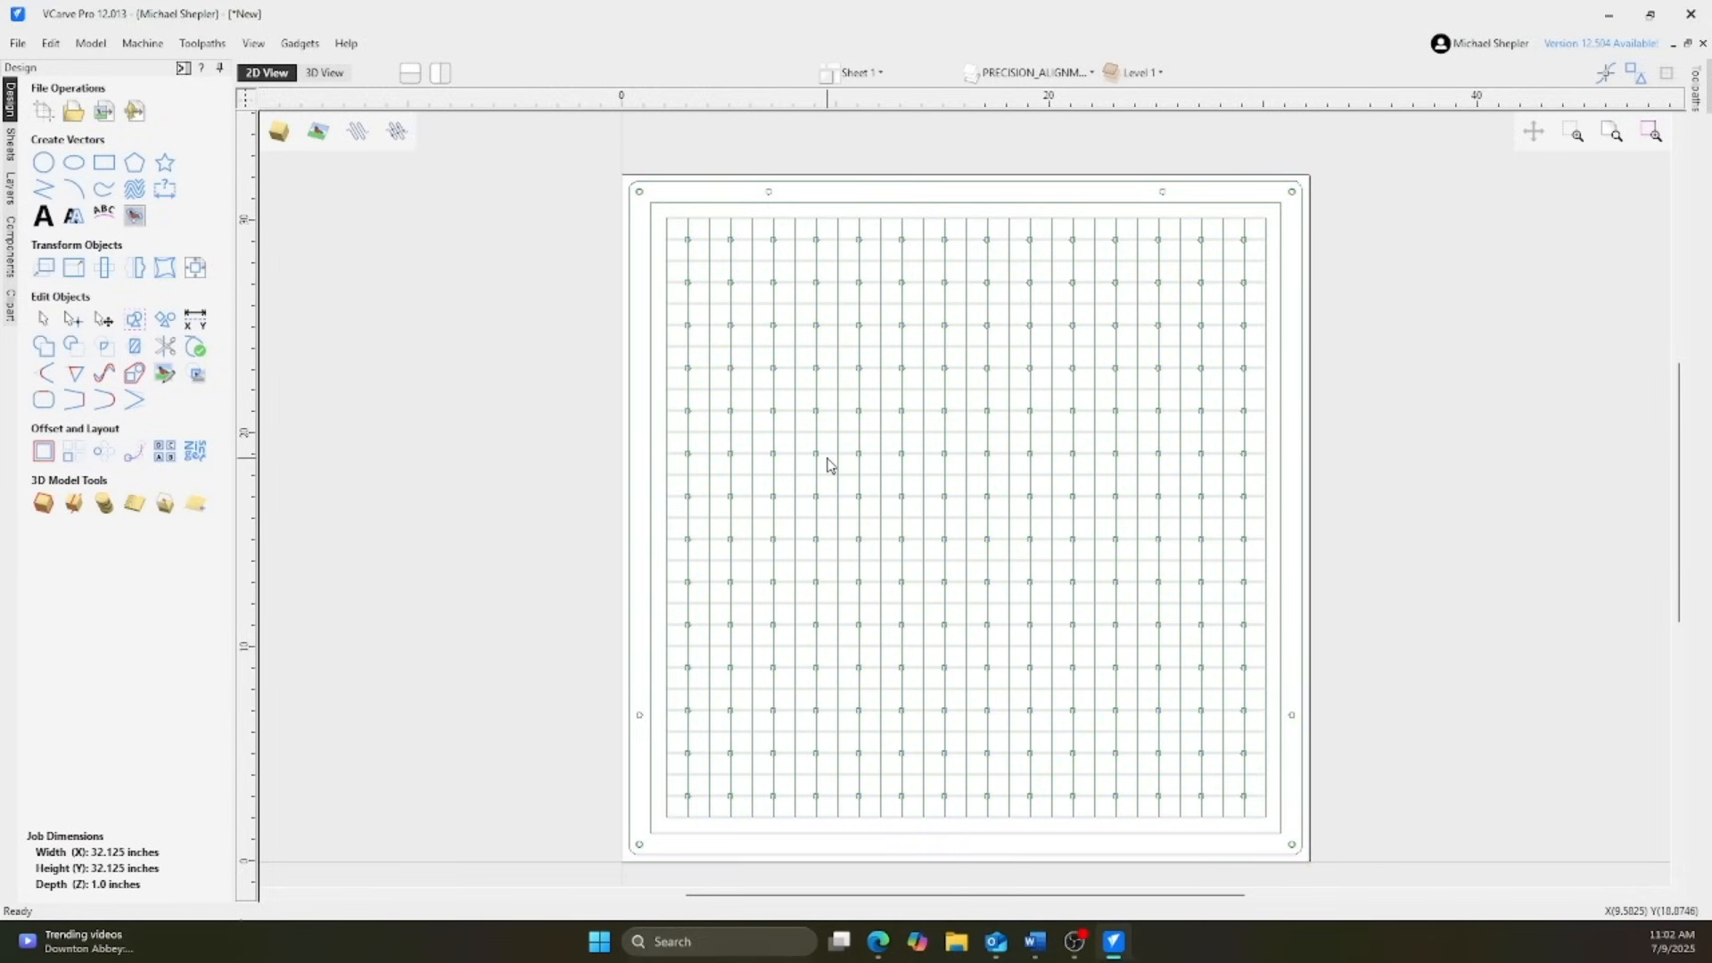
{"action": "right_click", "coordinate": [826, 464]}
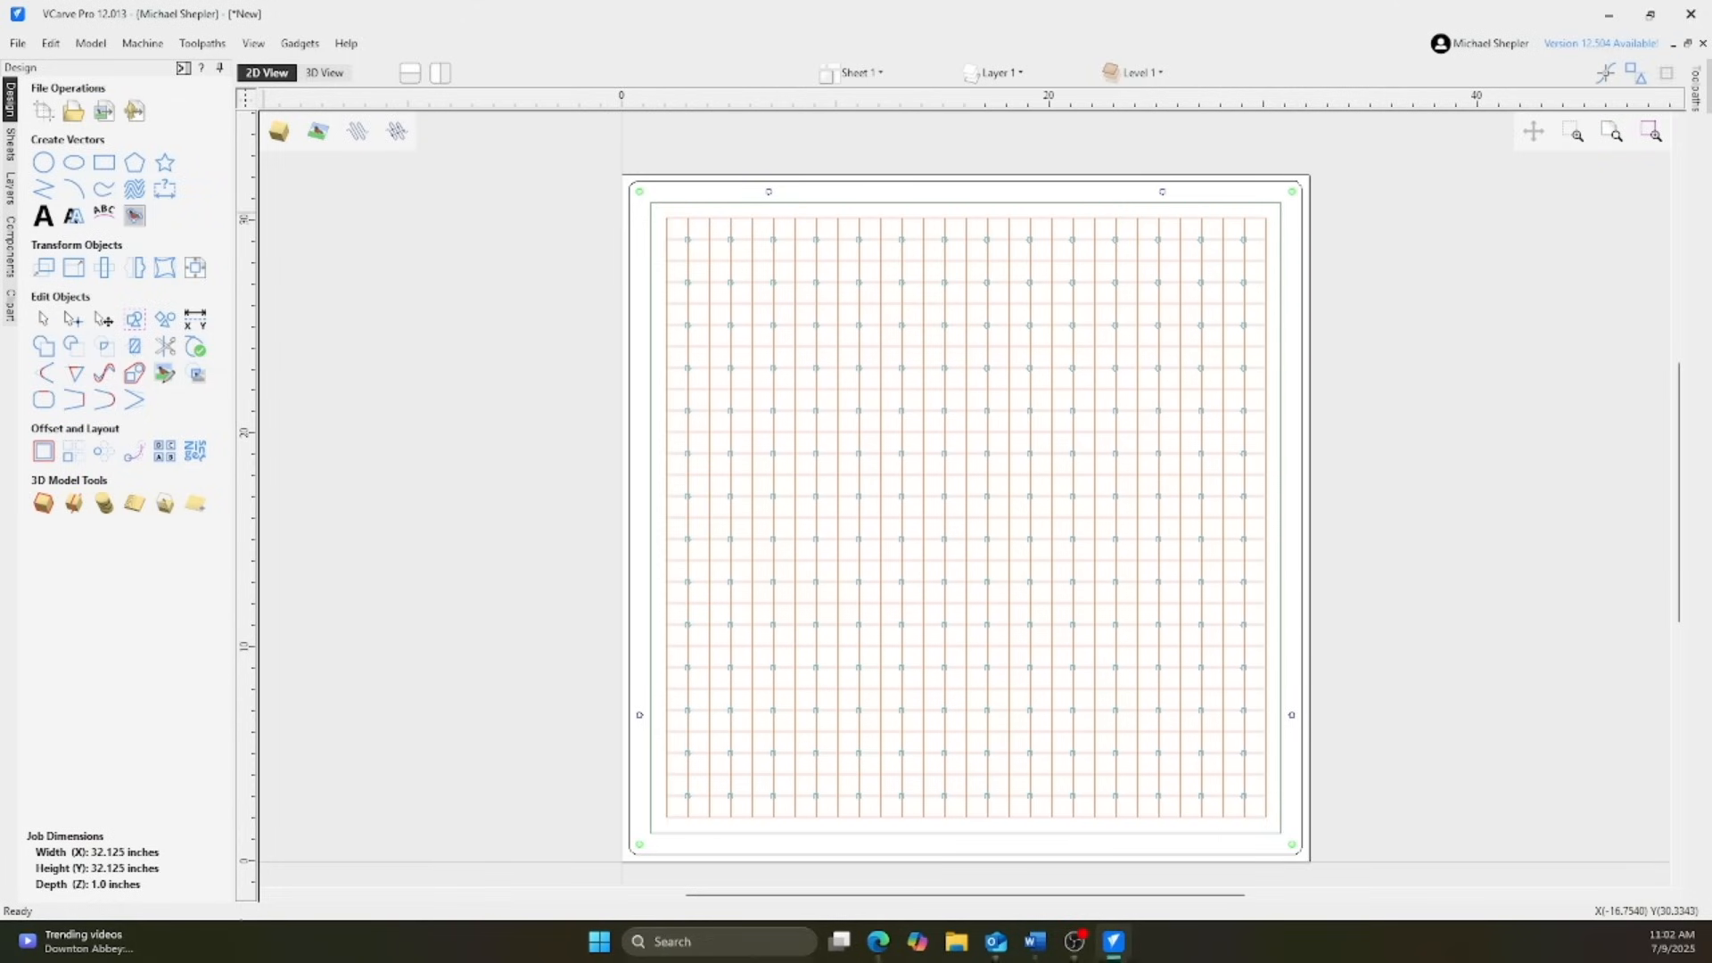
- Save the job as VersaPod Start File in Desktop\Test
{"action": "left_click", "coordinate": [18, 43]}
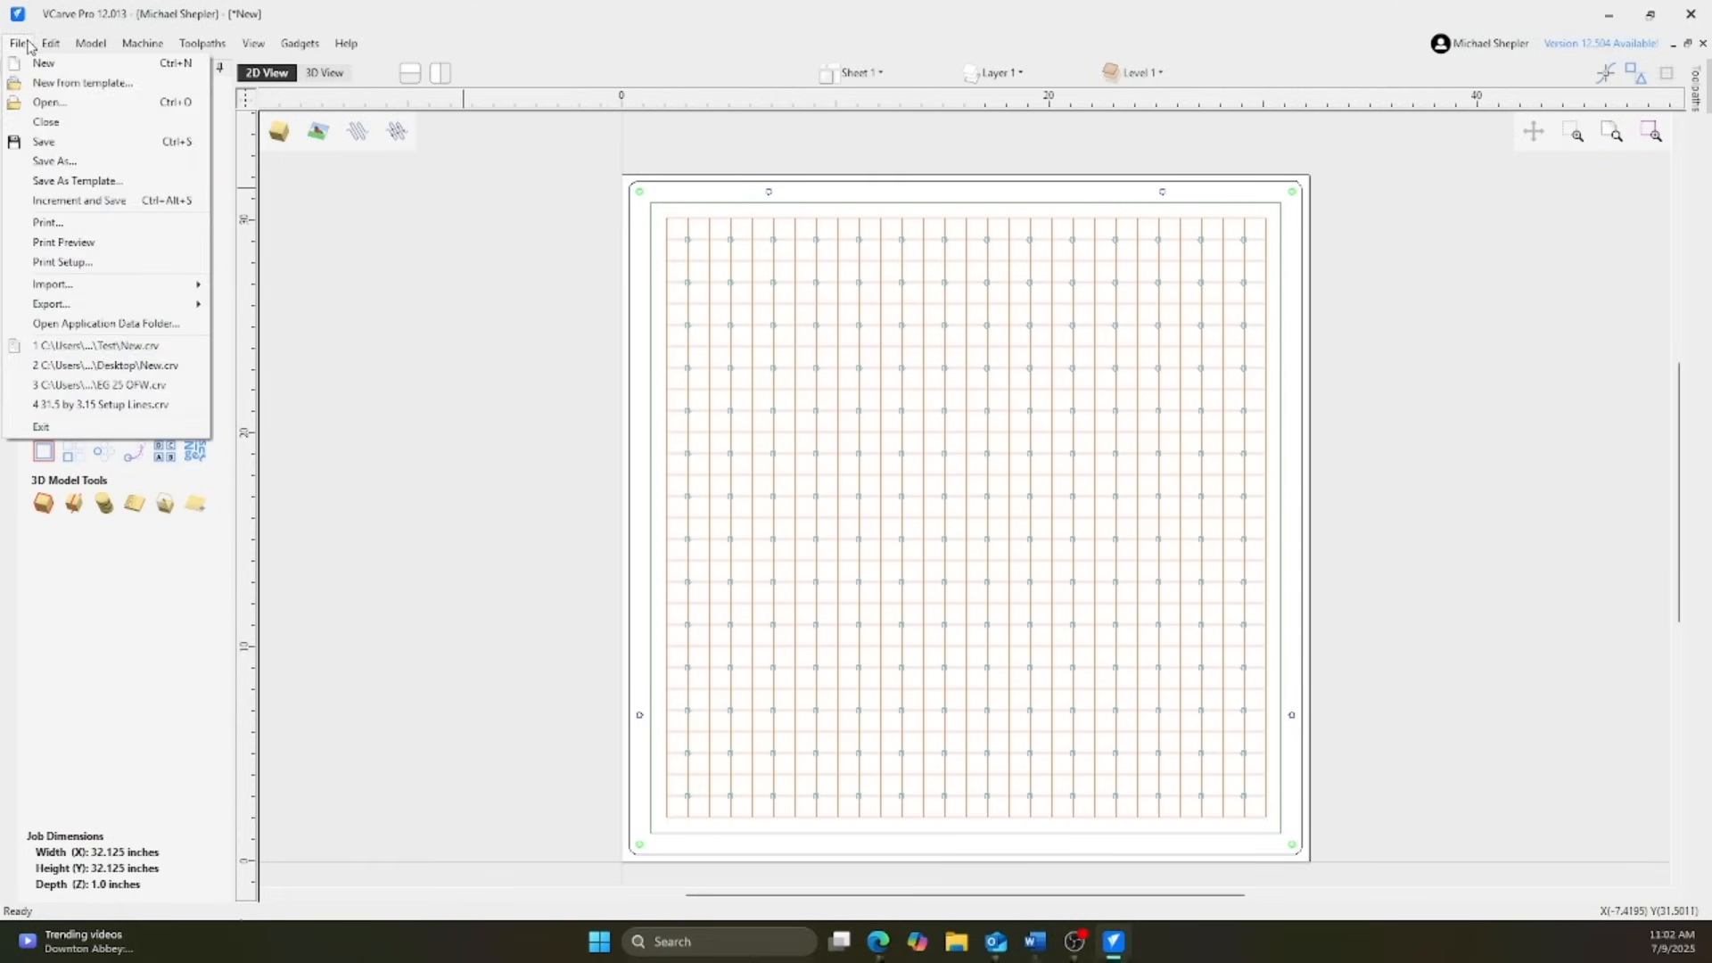
{"action": "left_click", "coordinate": [55, 160]}
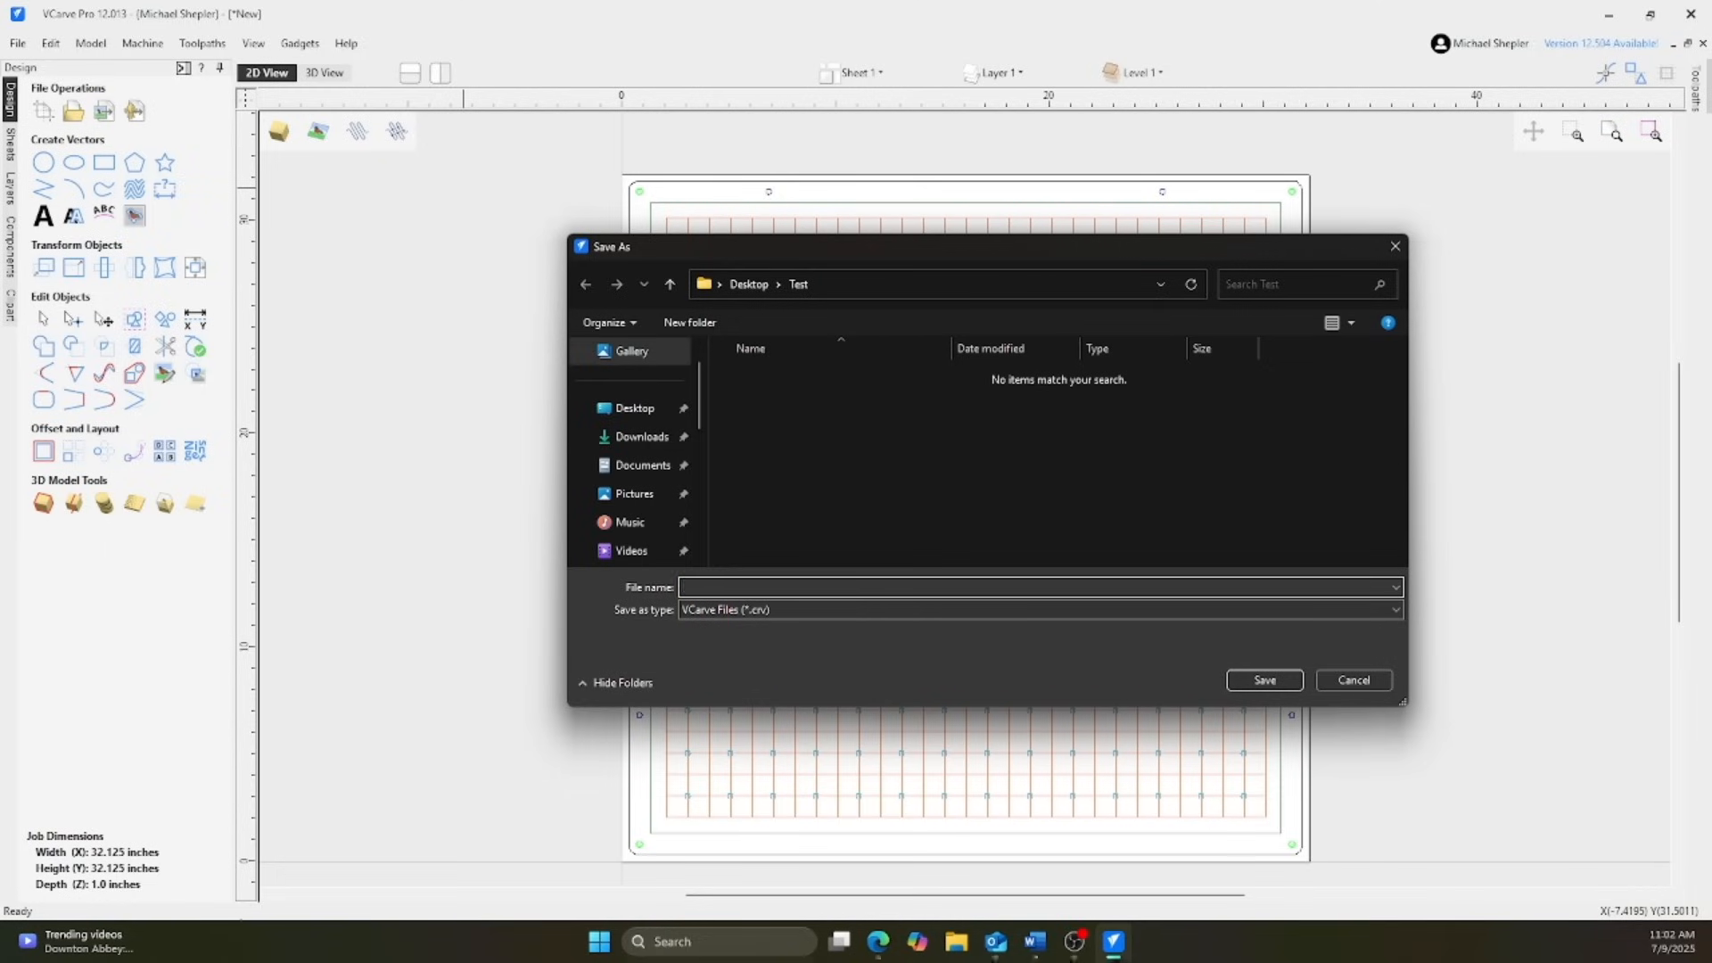
{"action": "type", "text": "VersaPod Start"}
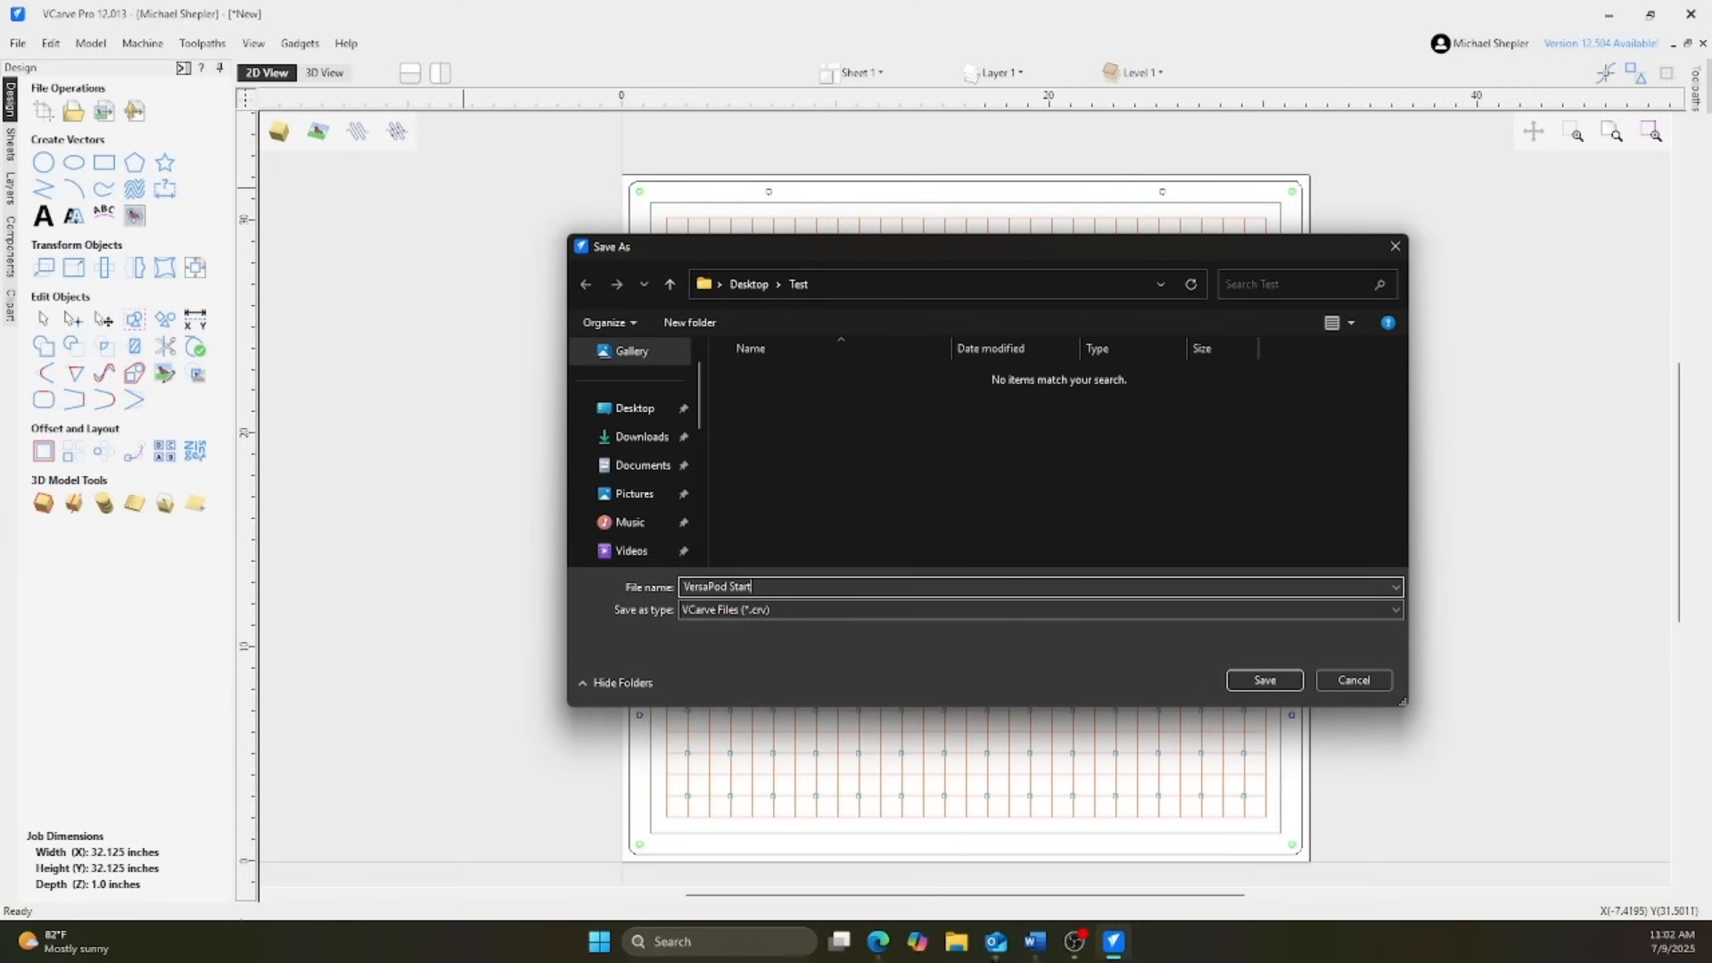
{"action": "type", "text": "F"}
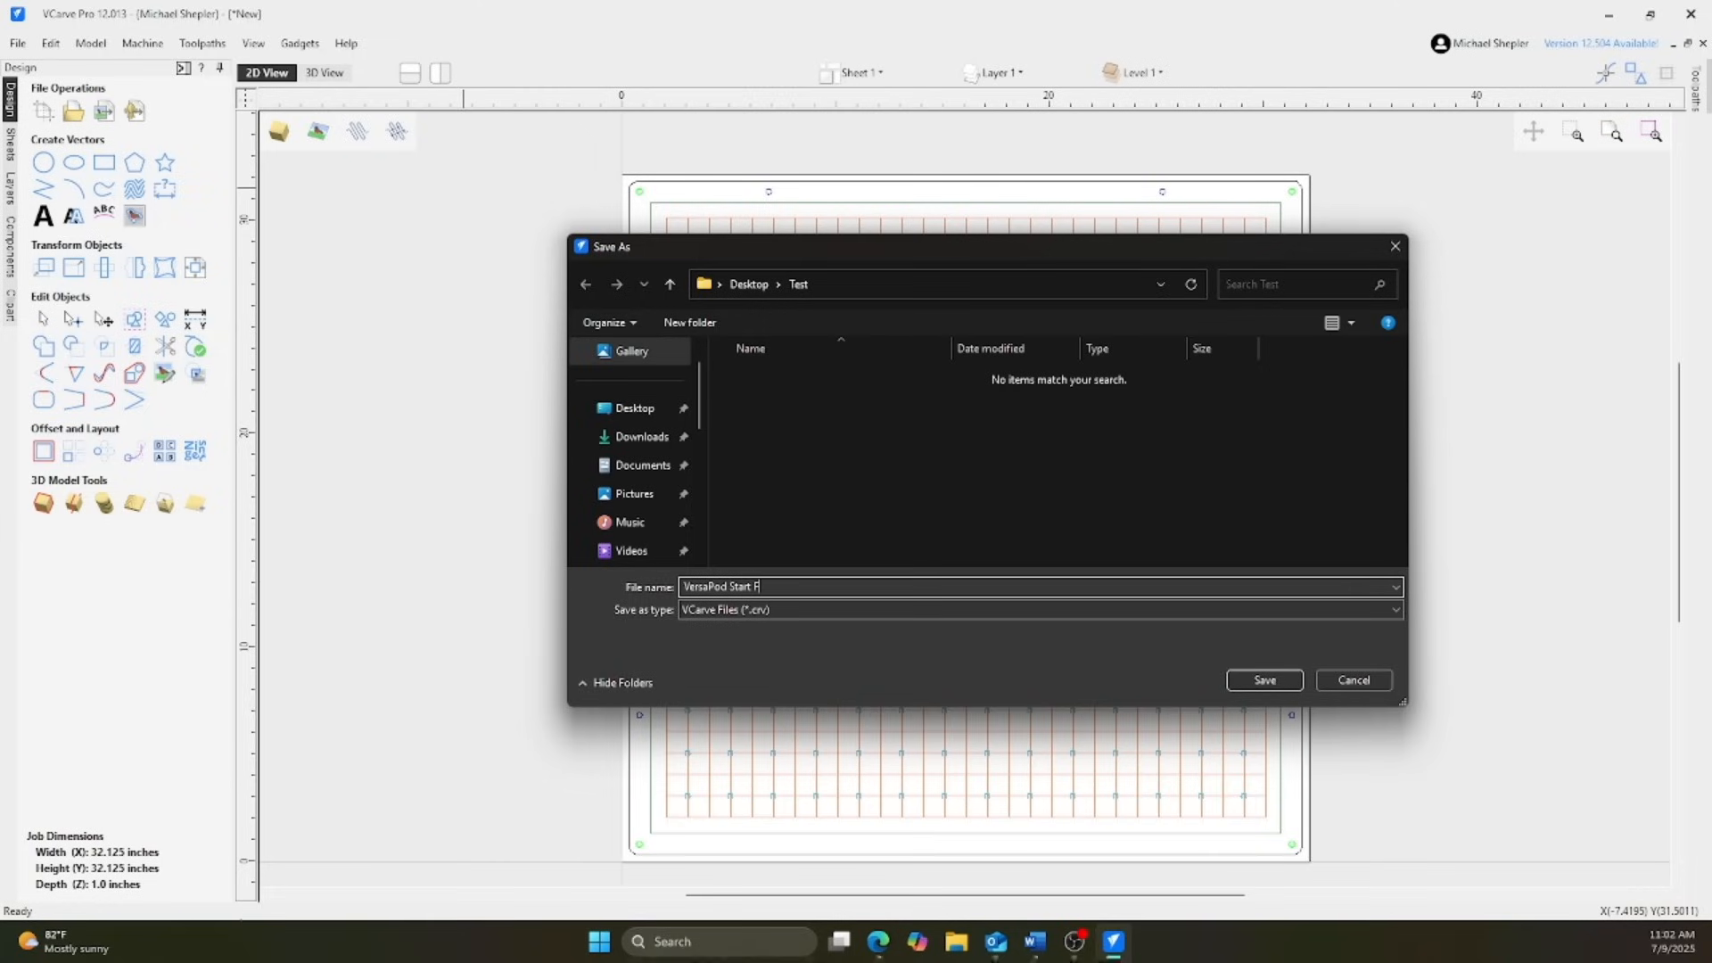
{"action": "type", "text": "ile"}
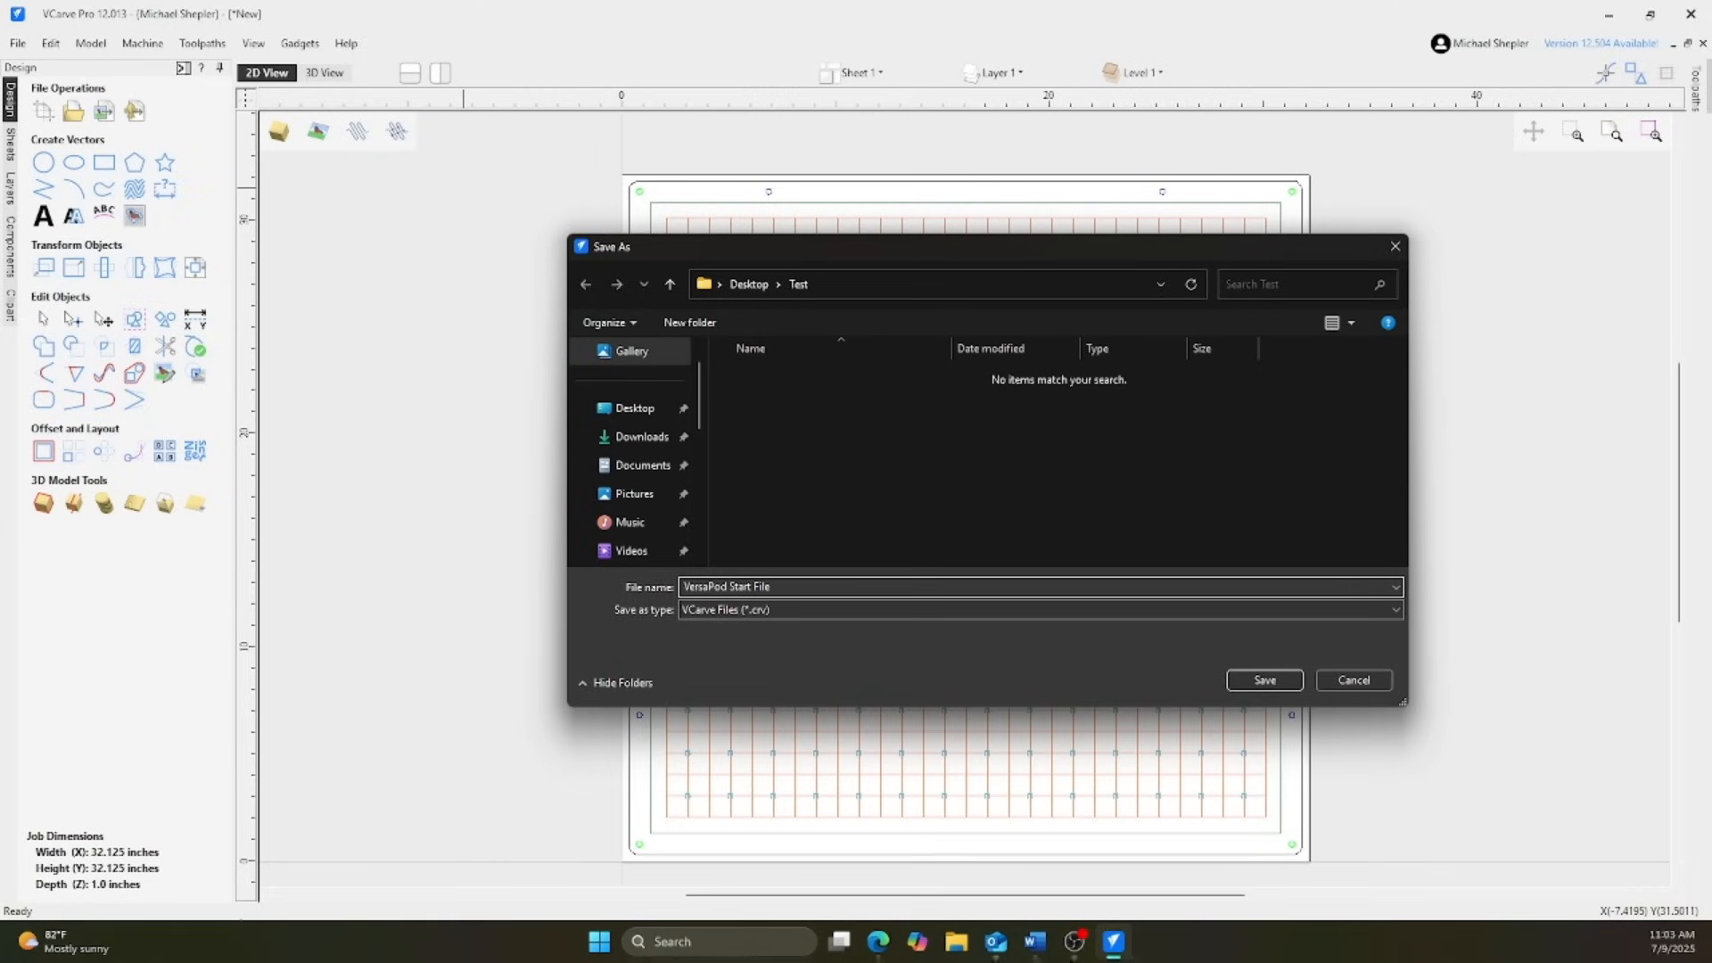
{"action": "left_click", "coordinate": [1262, 680]}
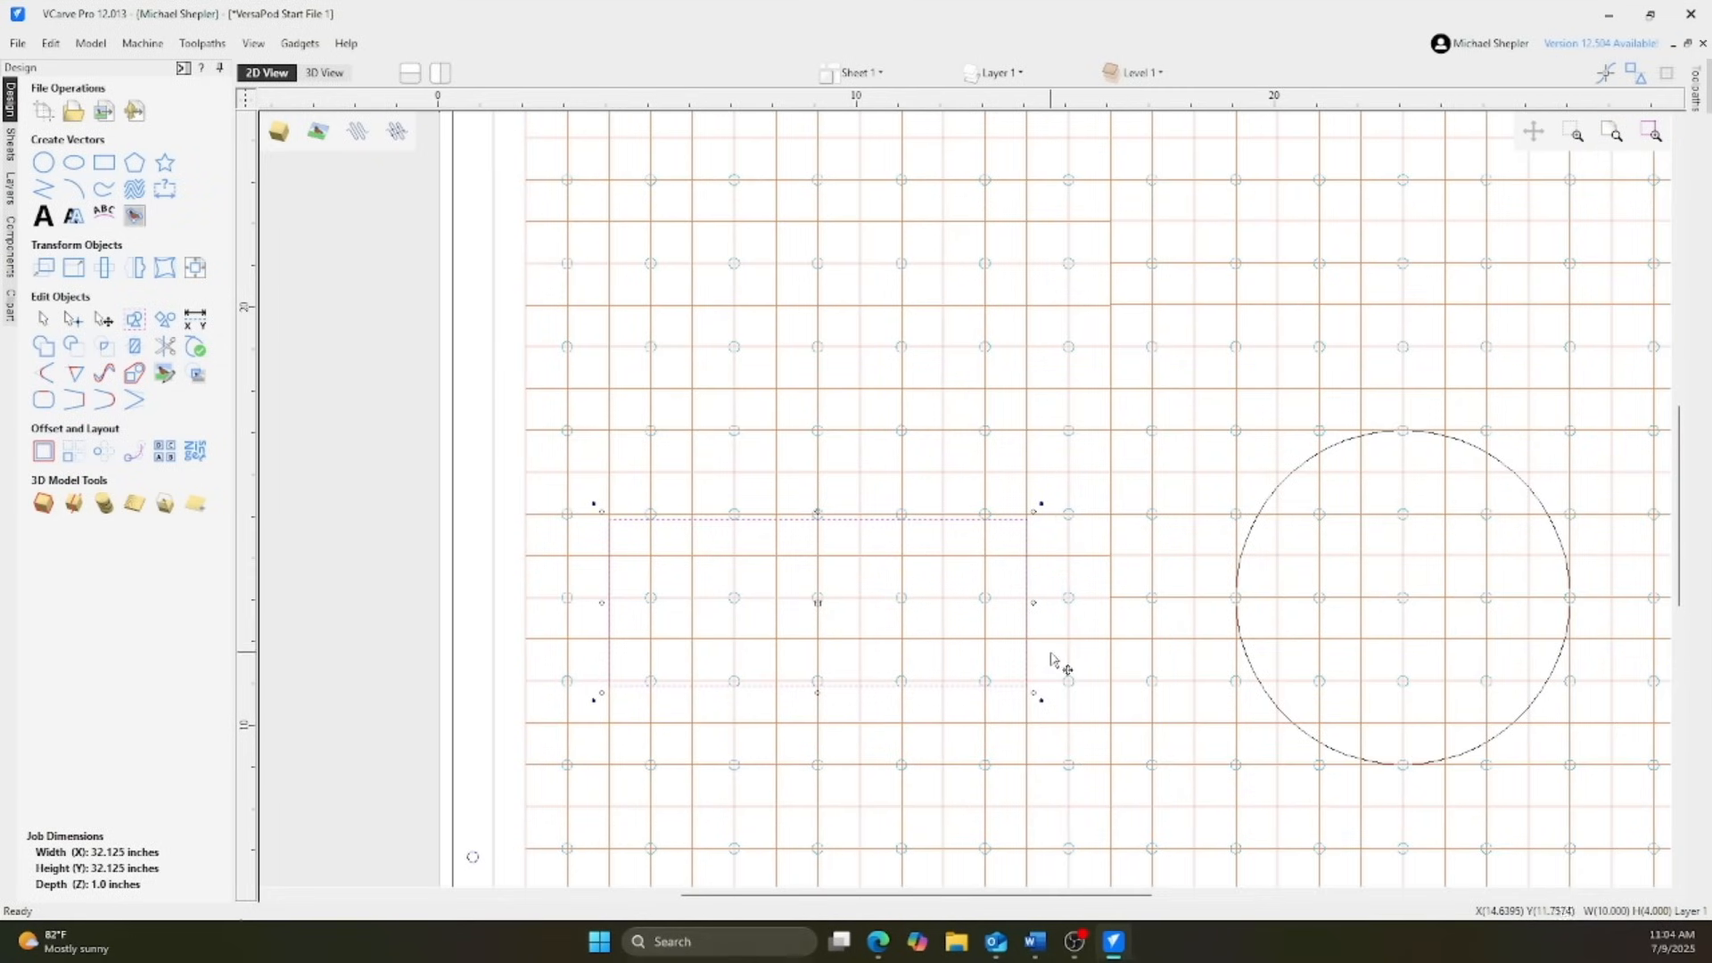
- Calculate a 2D Profile toolpath with the Marker tool, machining On the rectangle and circle
{"action": "left_click", "coordinate": [1053, 663]}
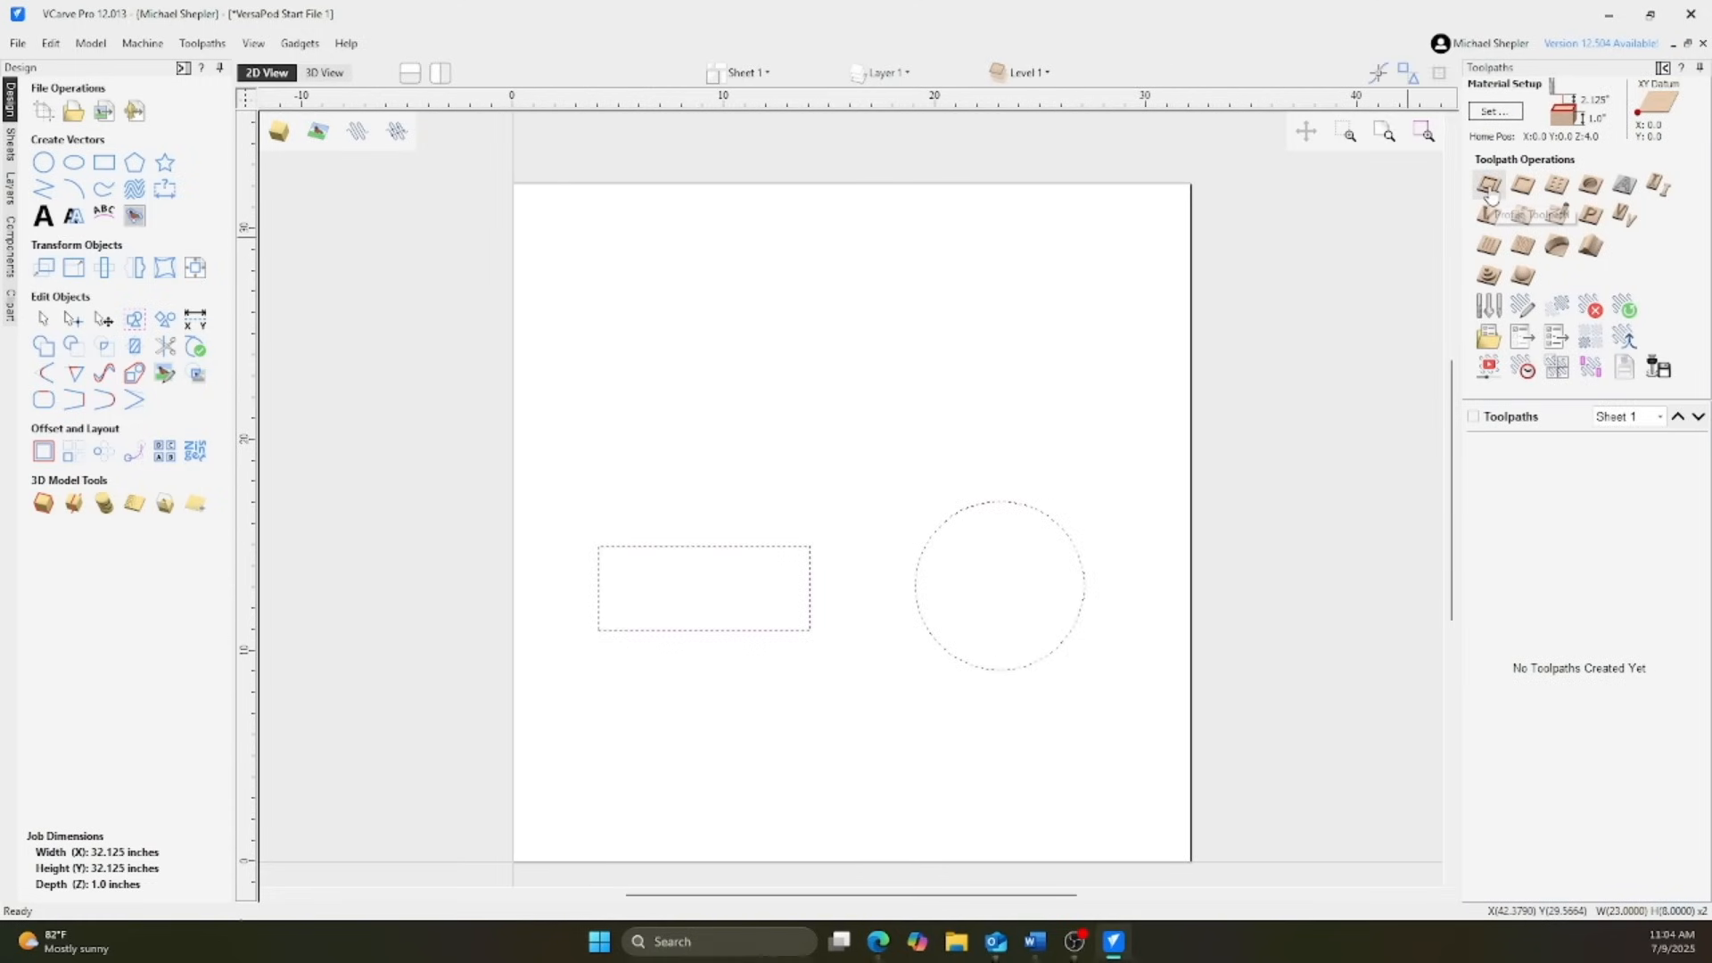
{"action": "left_click", "coordinate": [1487, 184]}
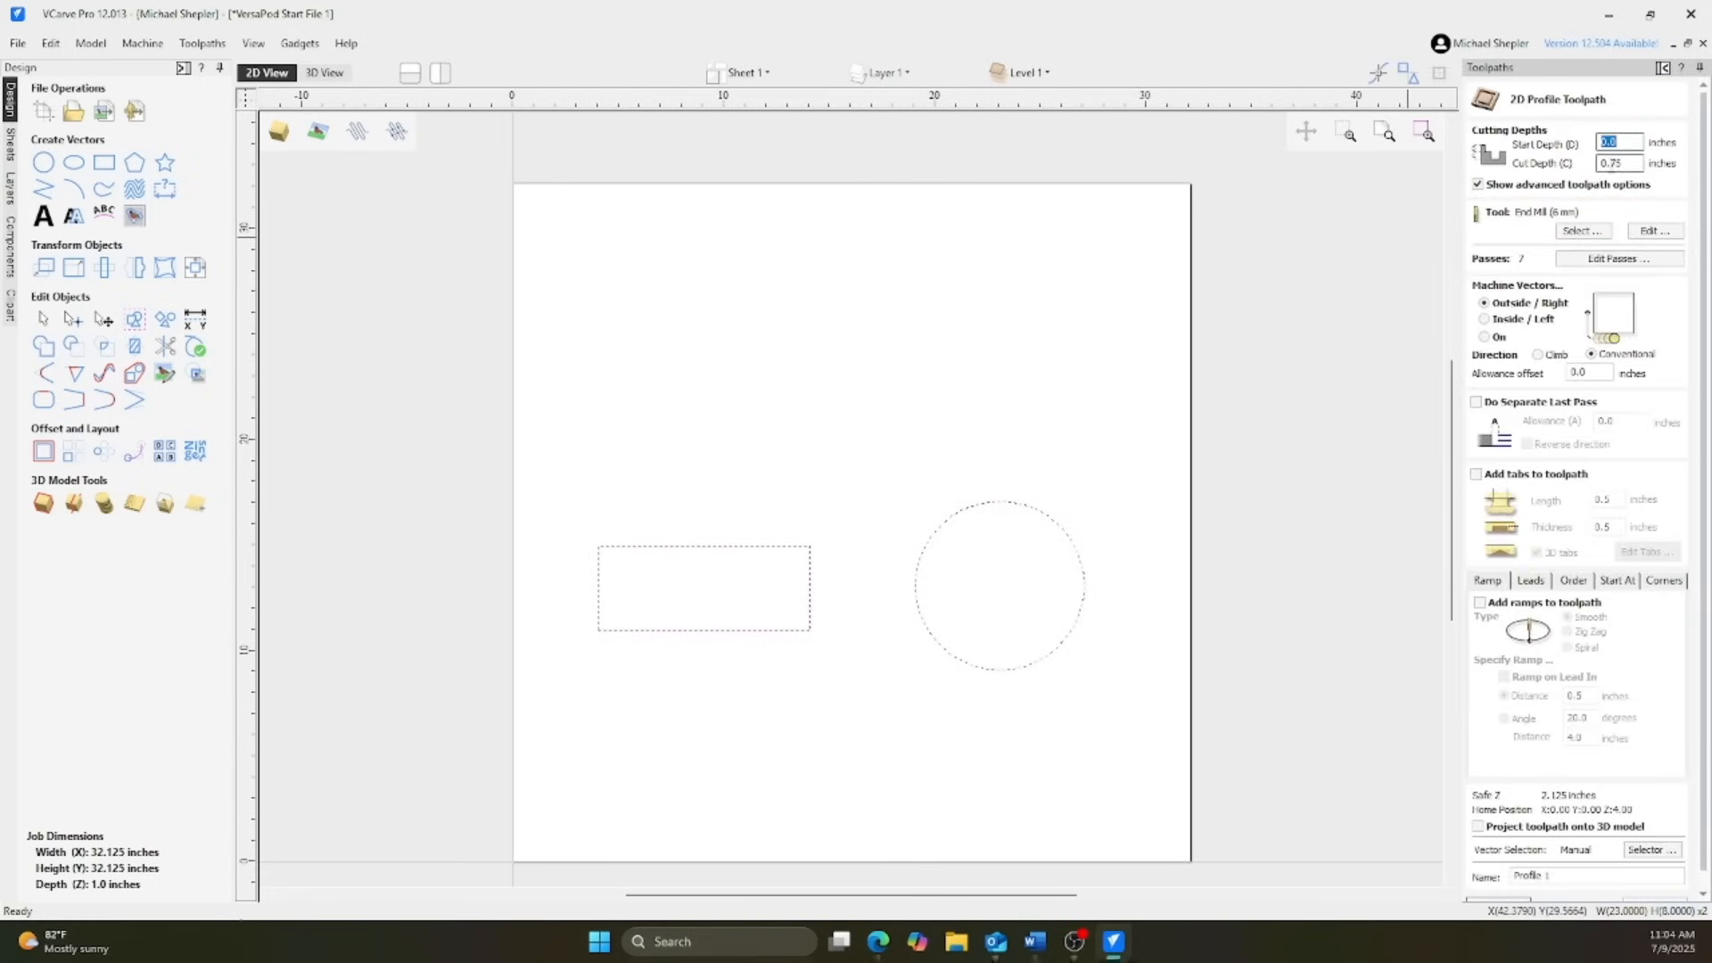
{"action": "left_click", "coordinate": [1656, 230]}
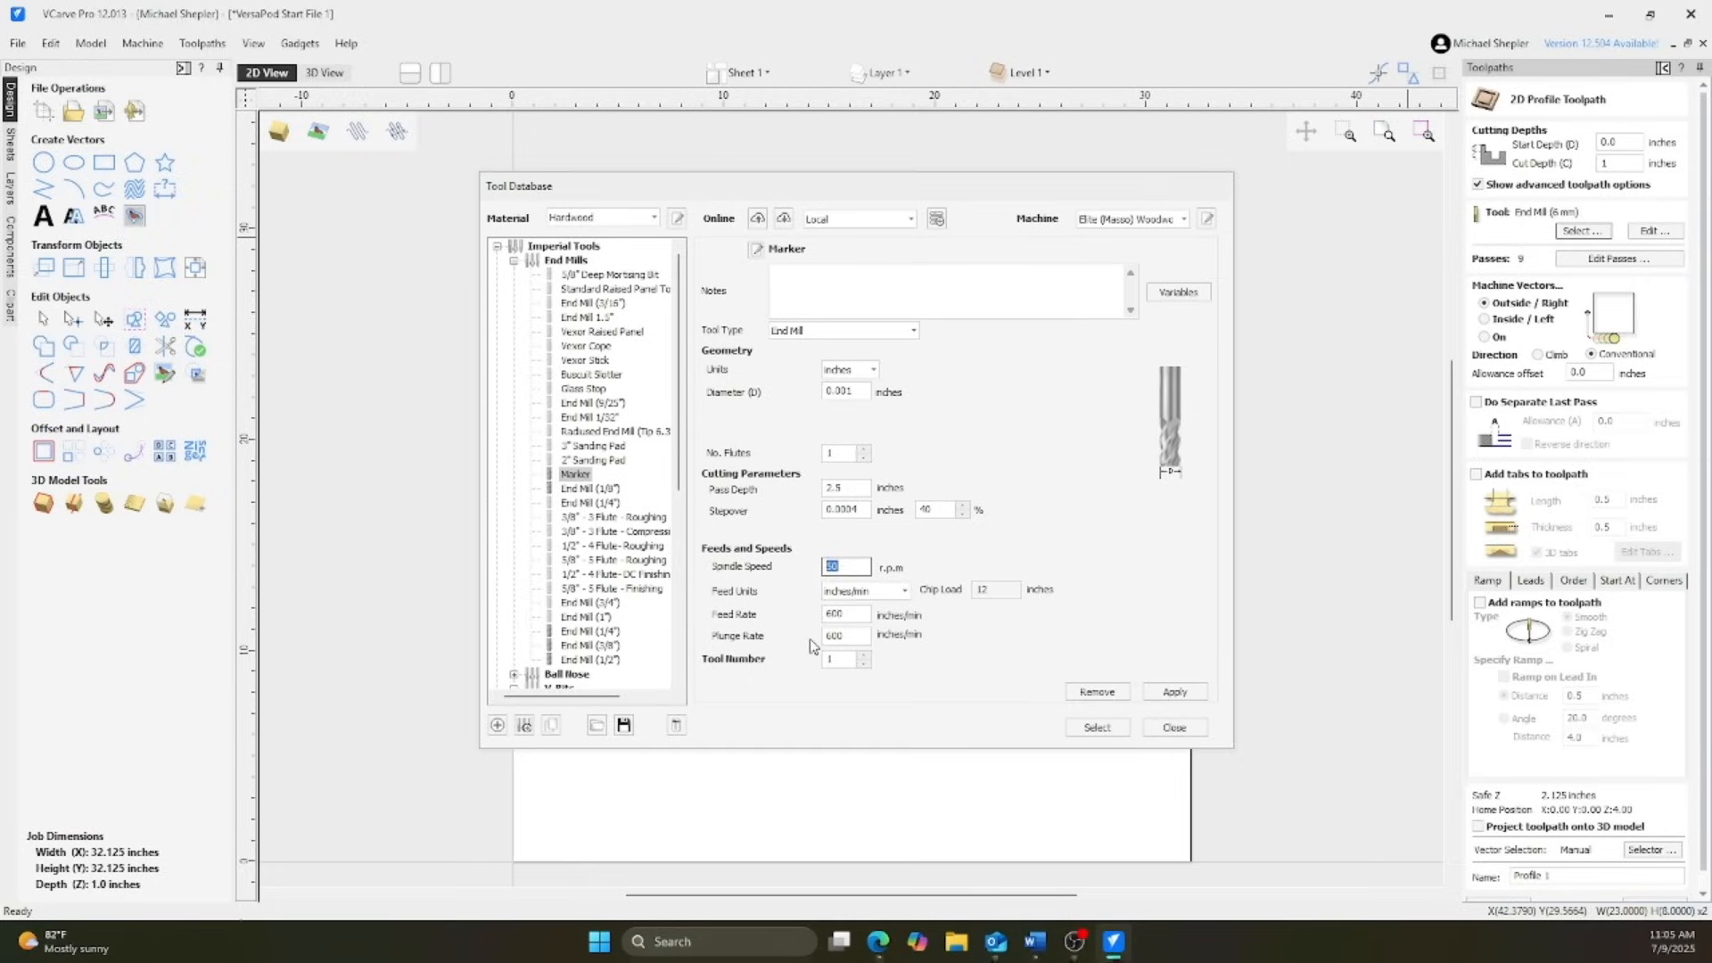
{"action": "left_click", "coordinate": [1173, 728]}
{"action": "type", "text": "Mark .75\" Mat"}
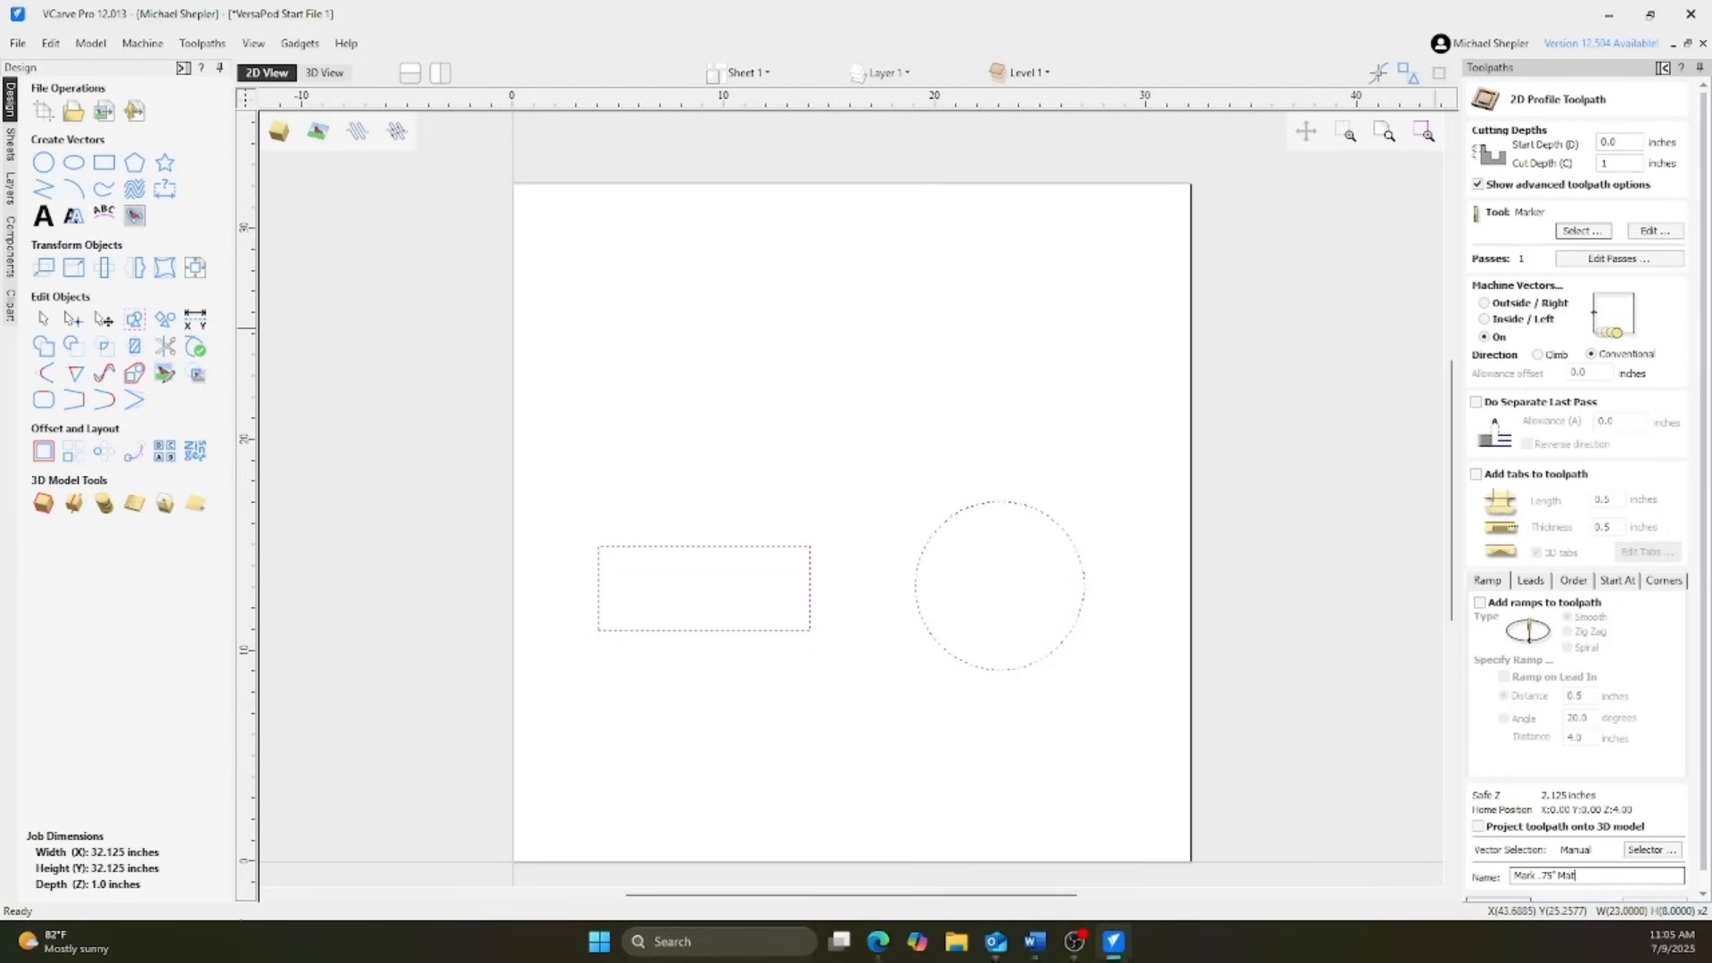
{"action": "left_click", "coordinate": [325, 71]}
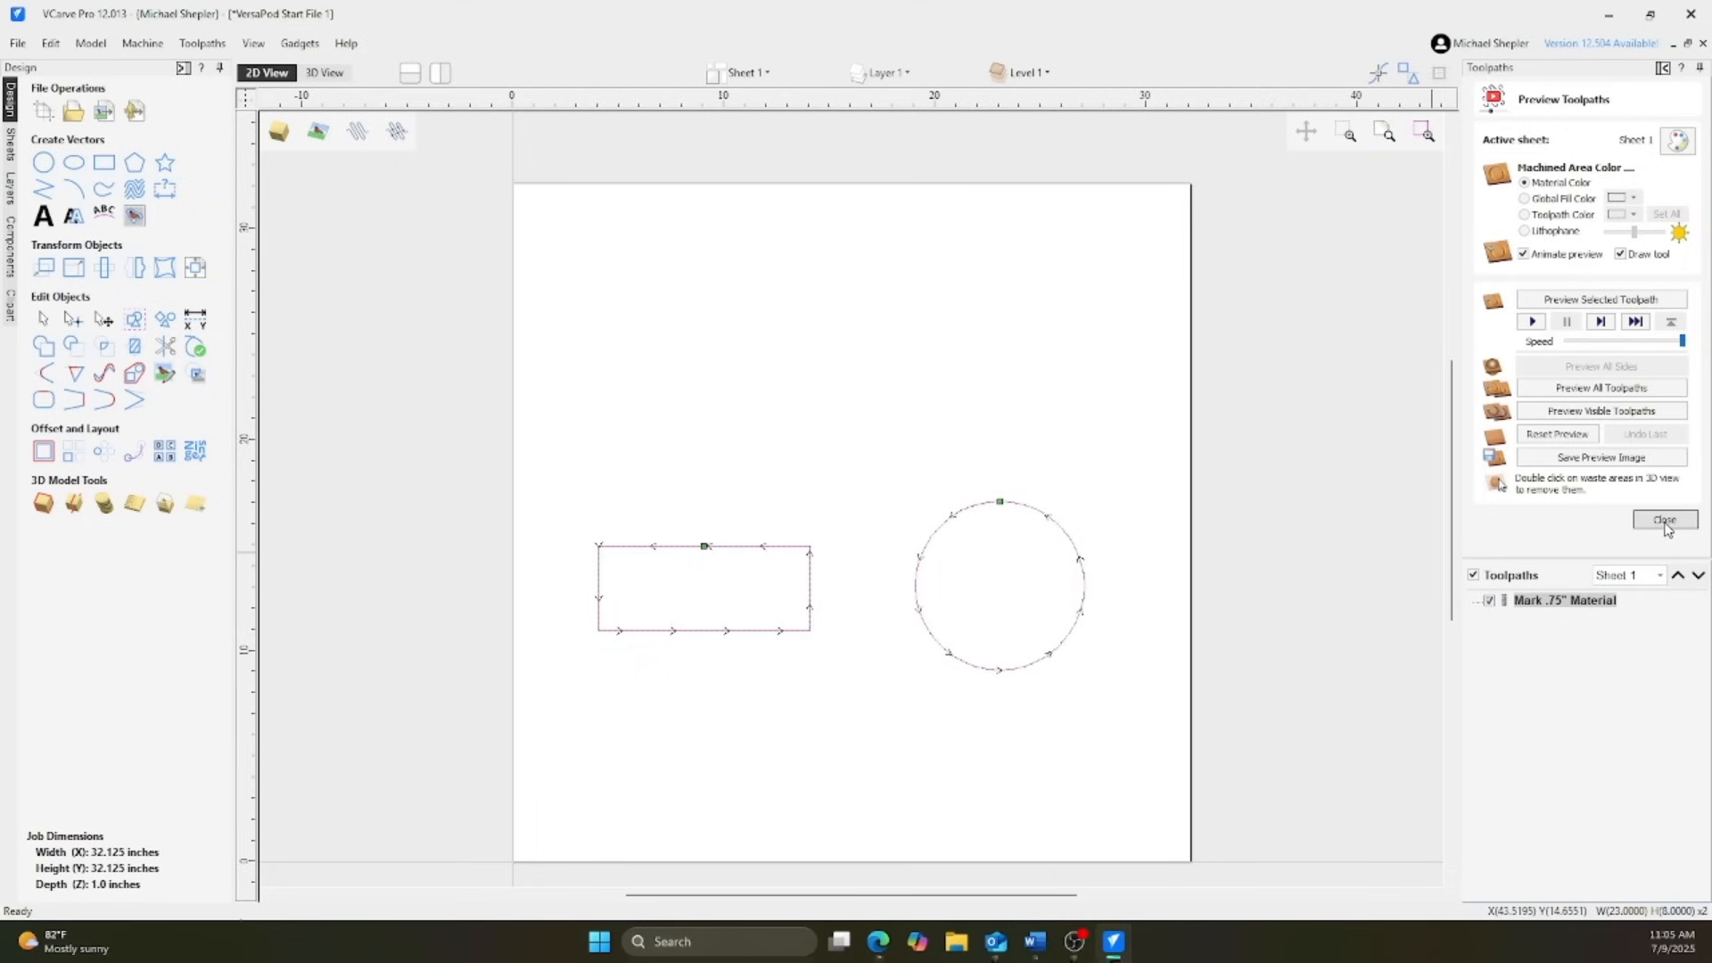
- Calculate Profile 1 with the 6 mm end mill, Outside/Right, with ramps added
{"action": "left_click", "coordinate": [1662, 519]}
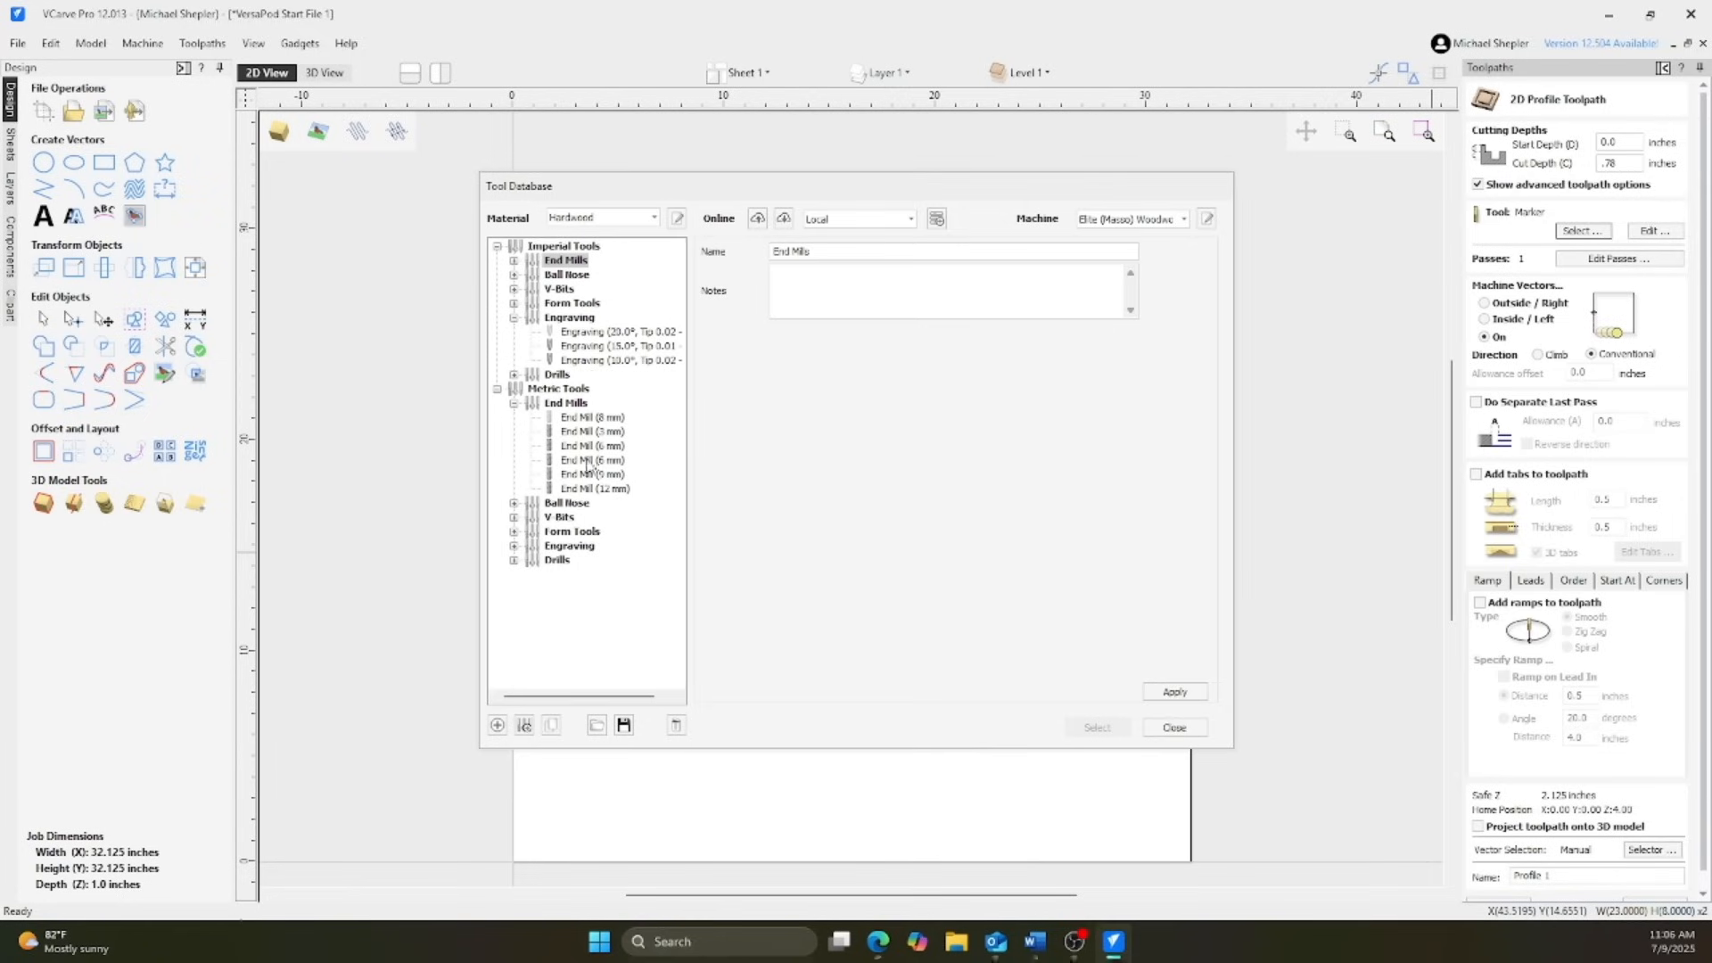
{"action": "left_click", "coordinate": [592, 445]}
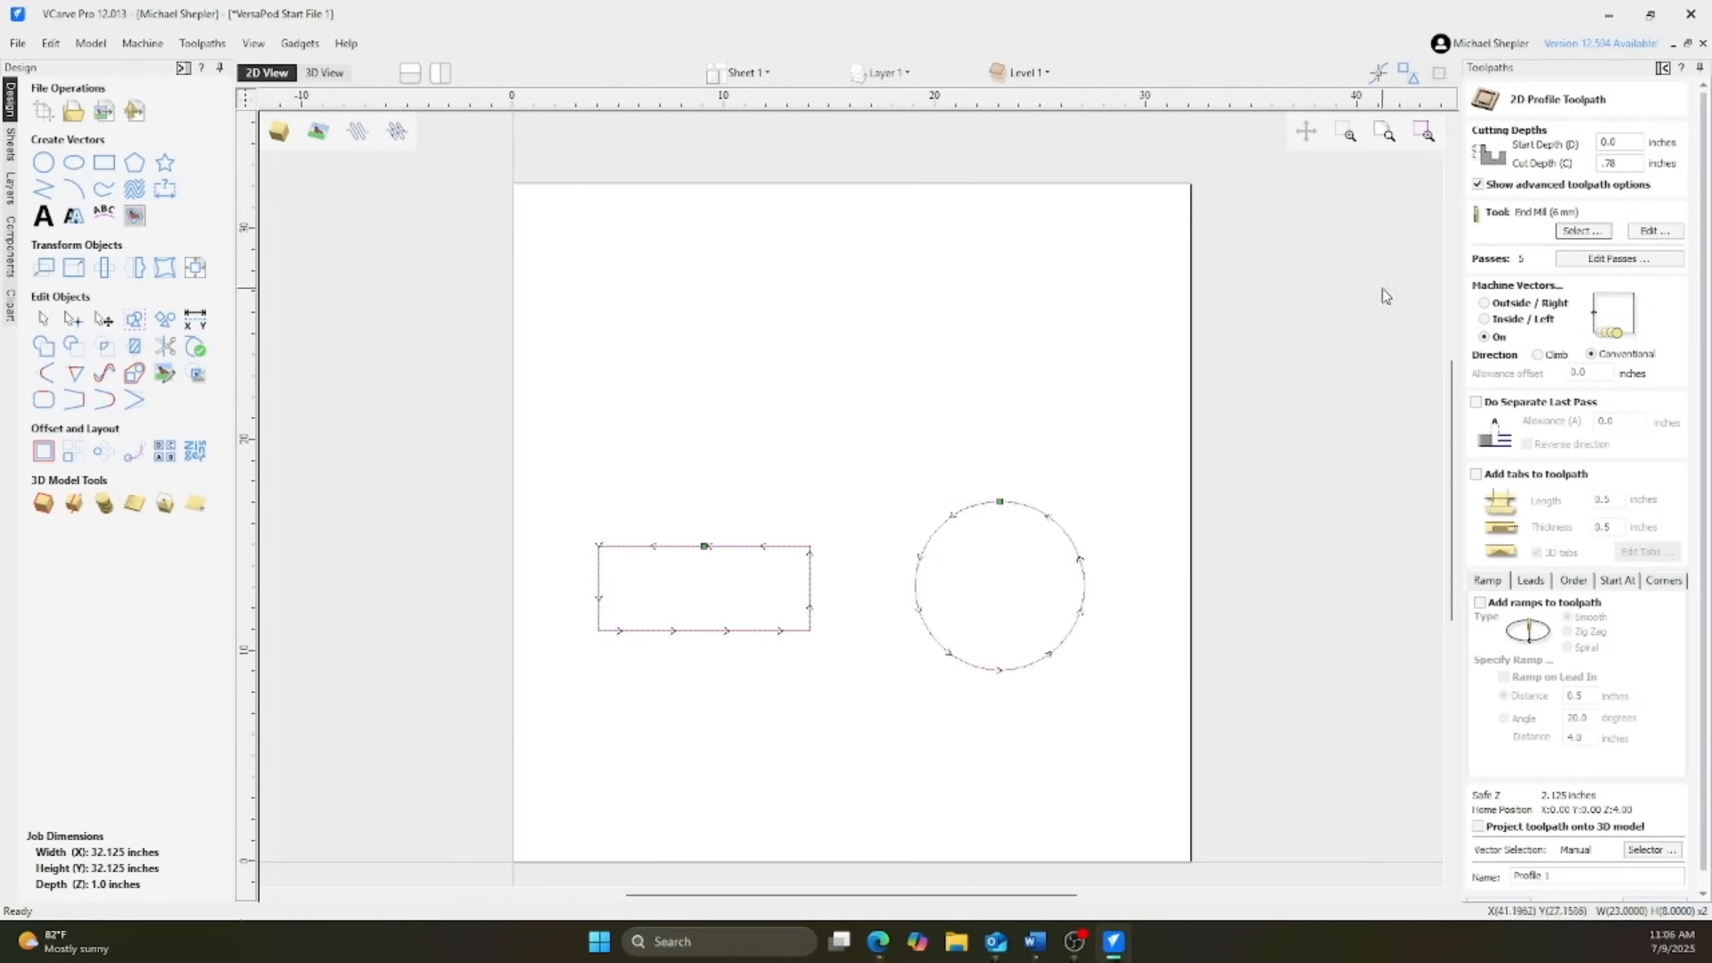
{"action": "left_click", "coordinate": [1483, 303]}
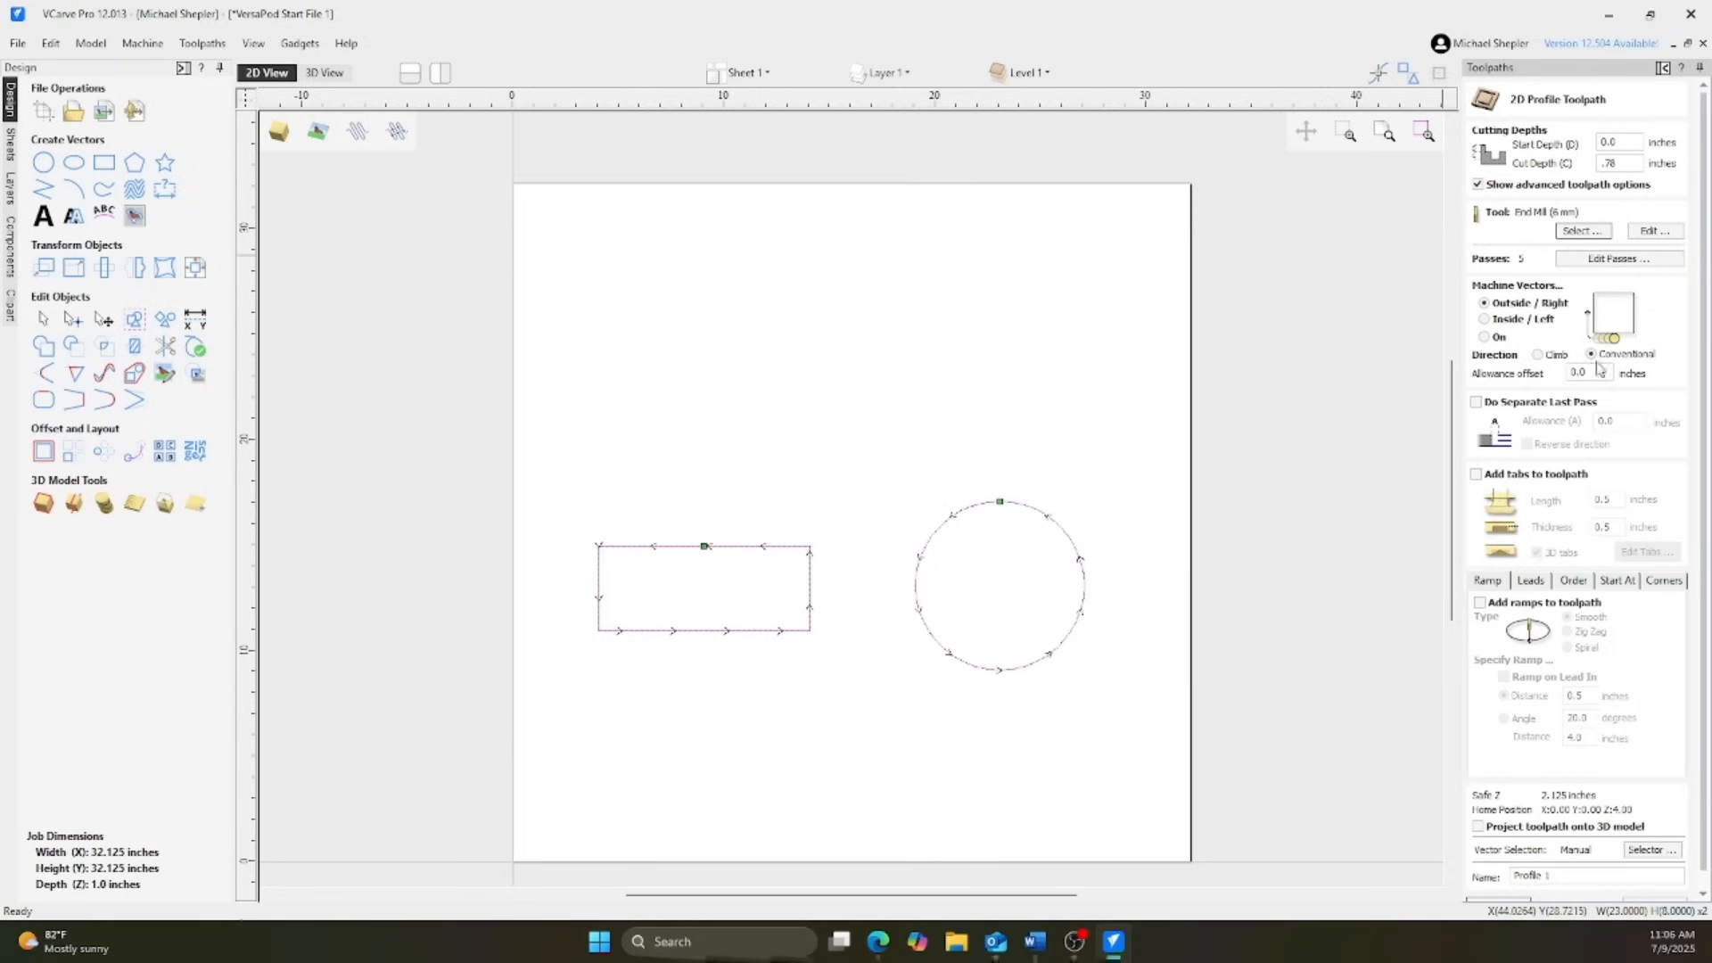
{"action": "left_click", "coordinate": [1479, 585]}
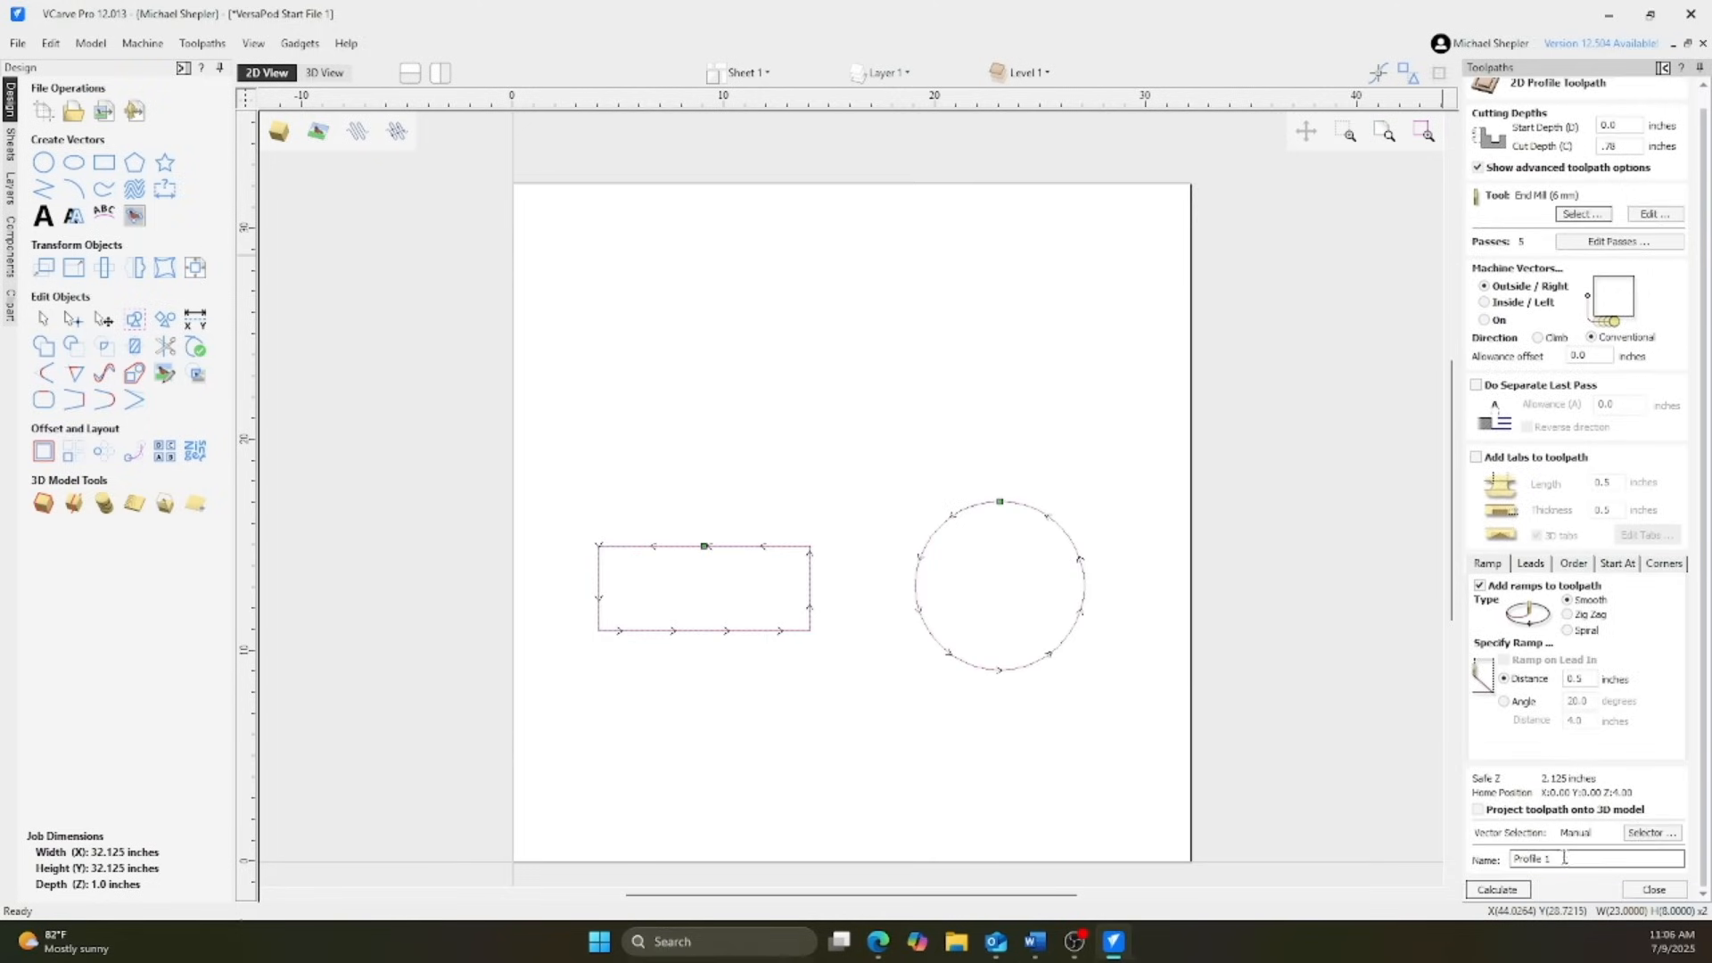
{"action": "left_click", "coordinate": [1496, 888]}
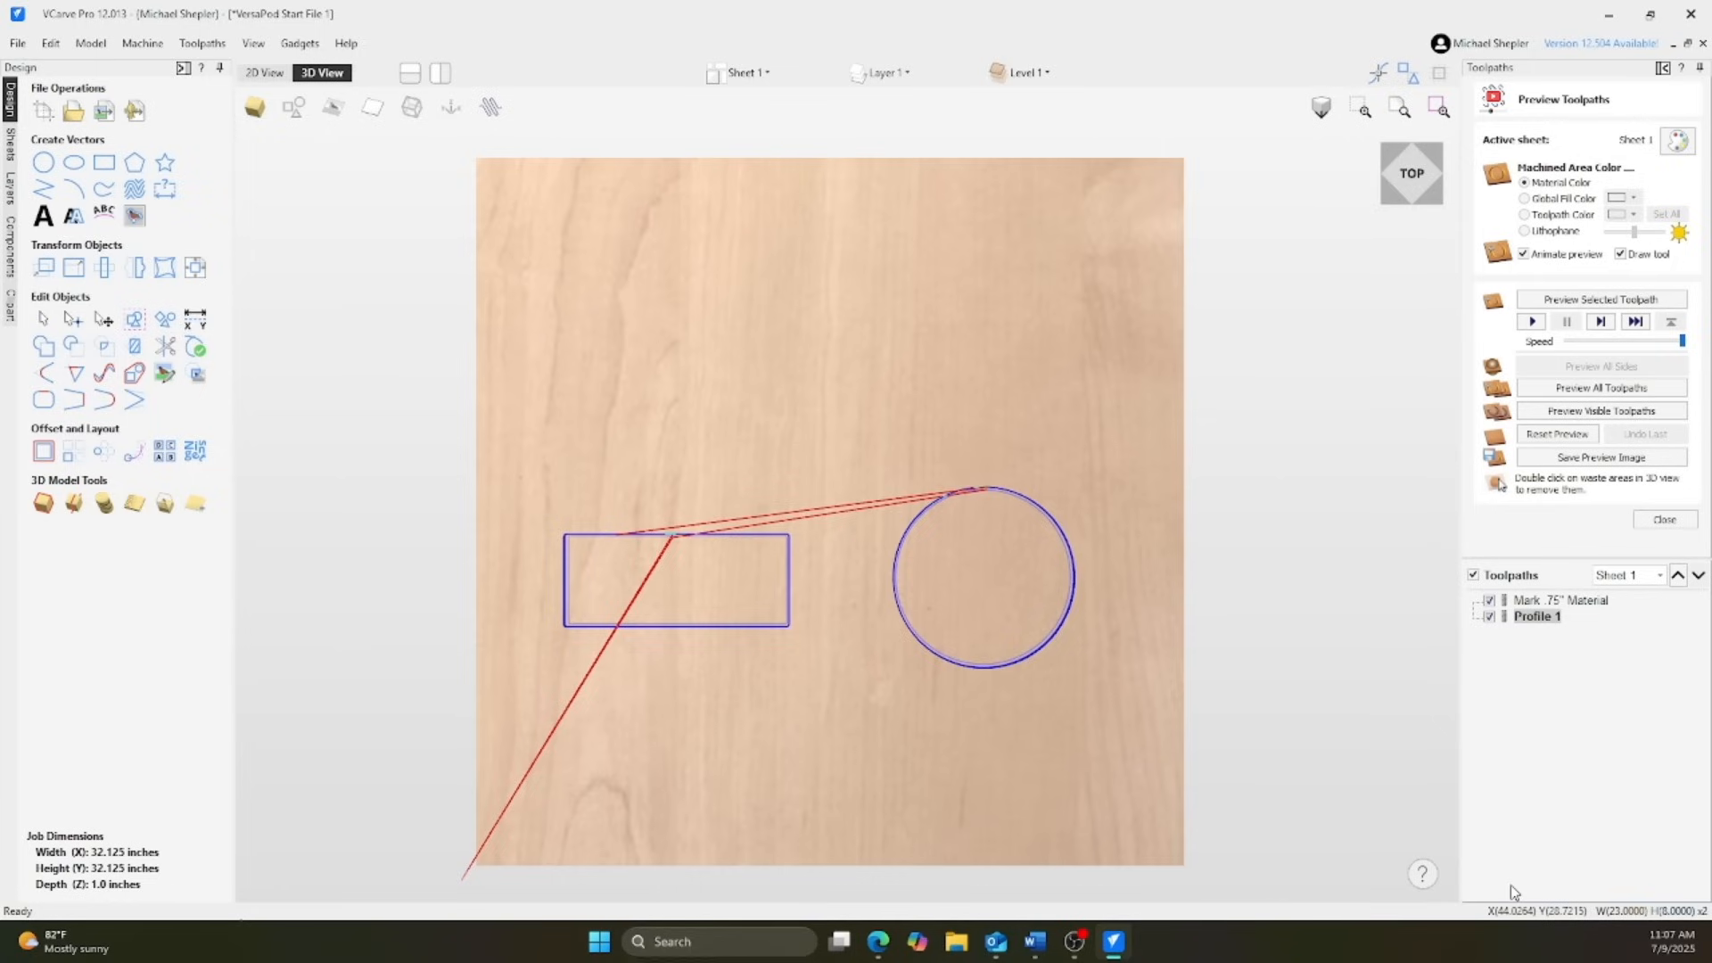
{"action": "left_click", "coordinate": [266, 71]}
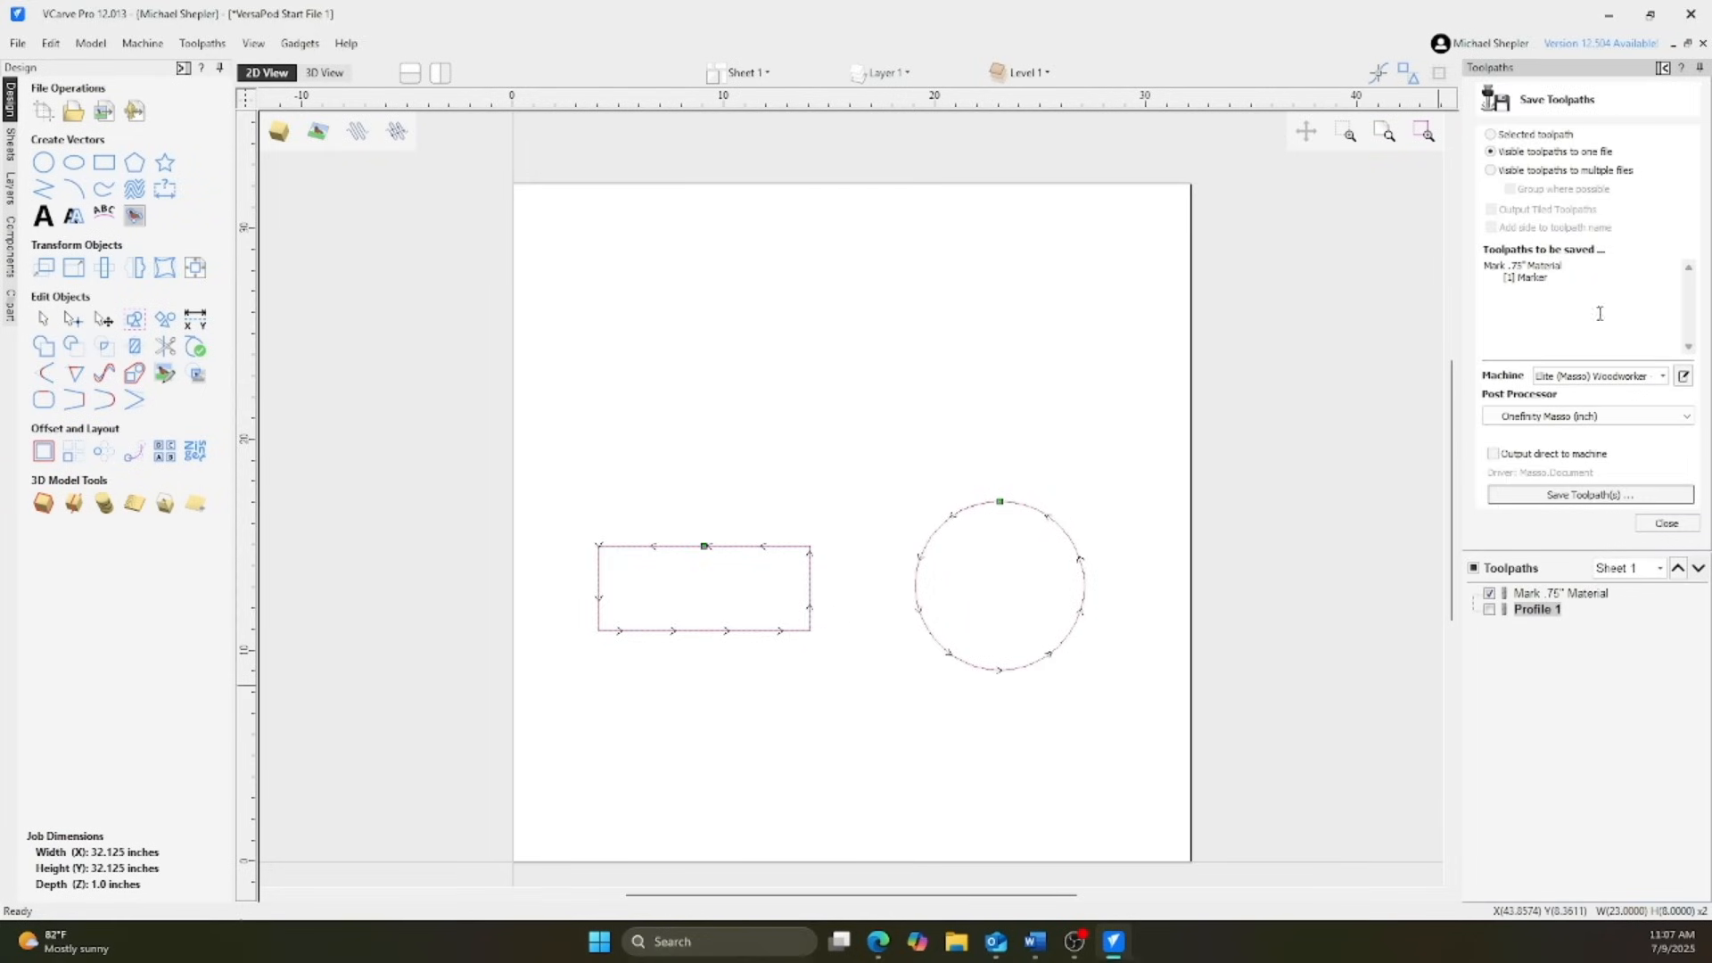
- Save the marker toolpath, then Profile 1 alone as VP Test Parts
{"action": "left_click", "coordinate": [1589, 494]}
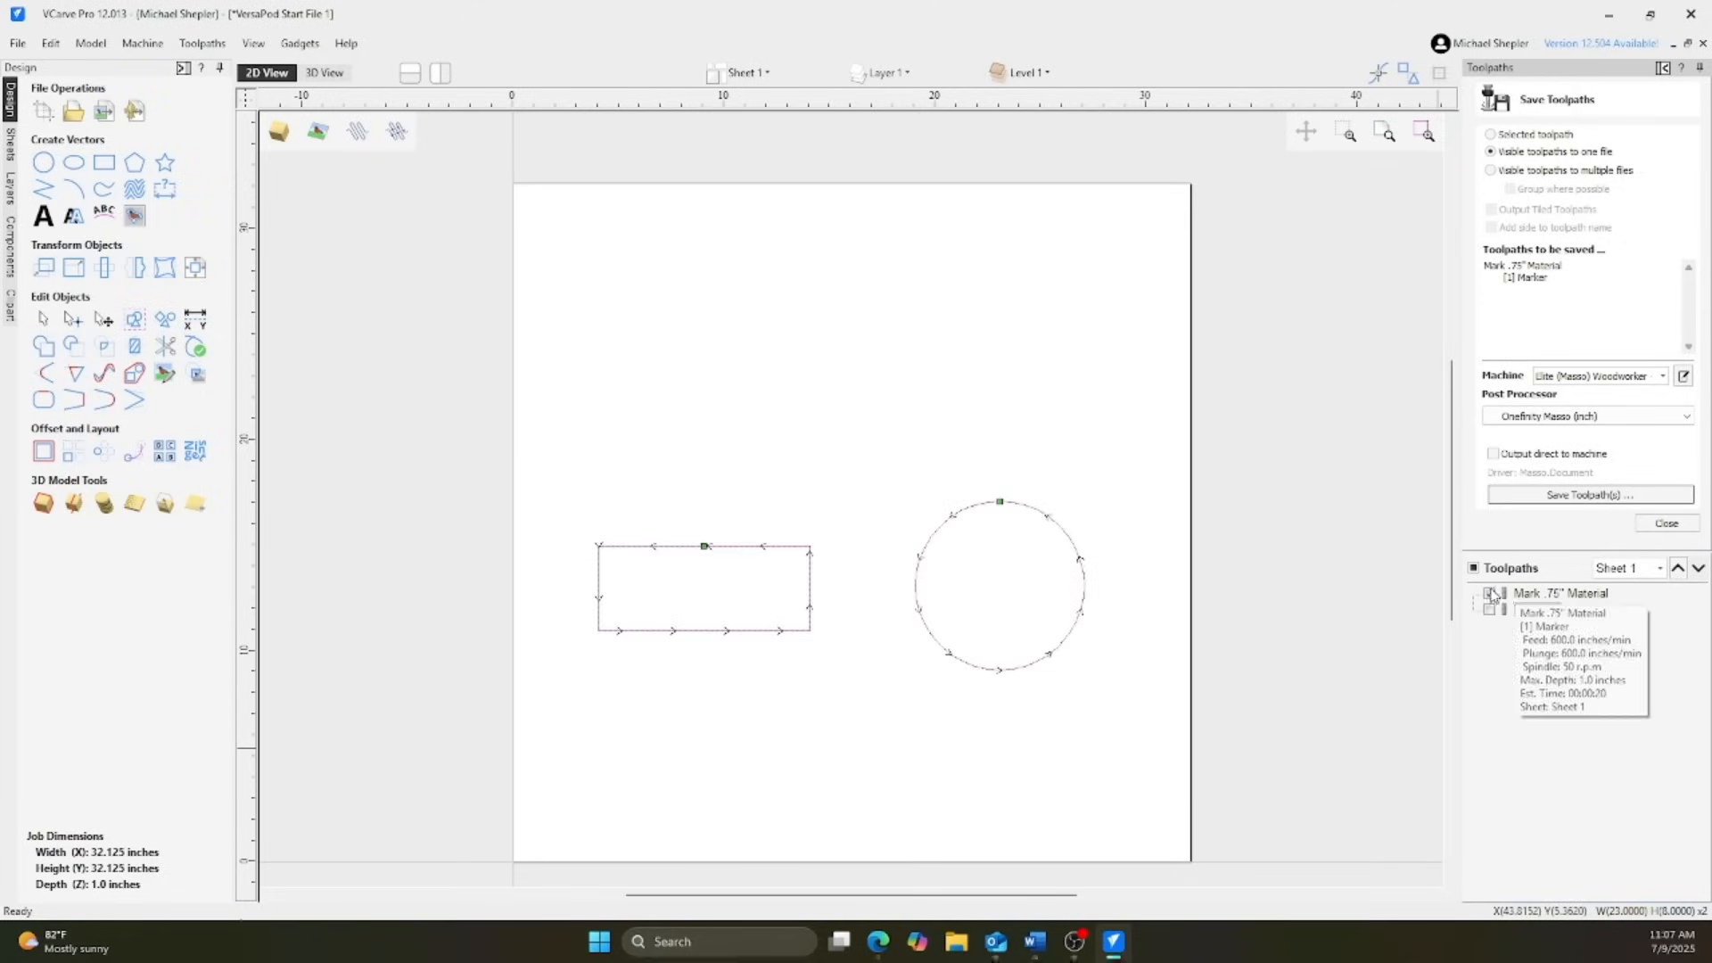
{"action": "left_click", "coordinate": [1587, 494]}
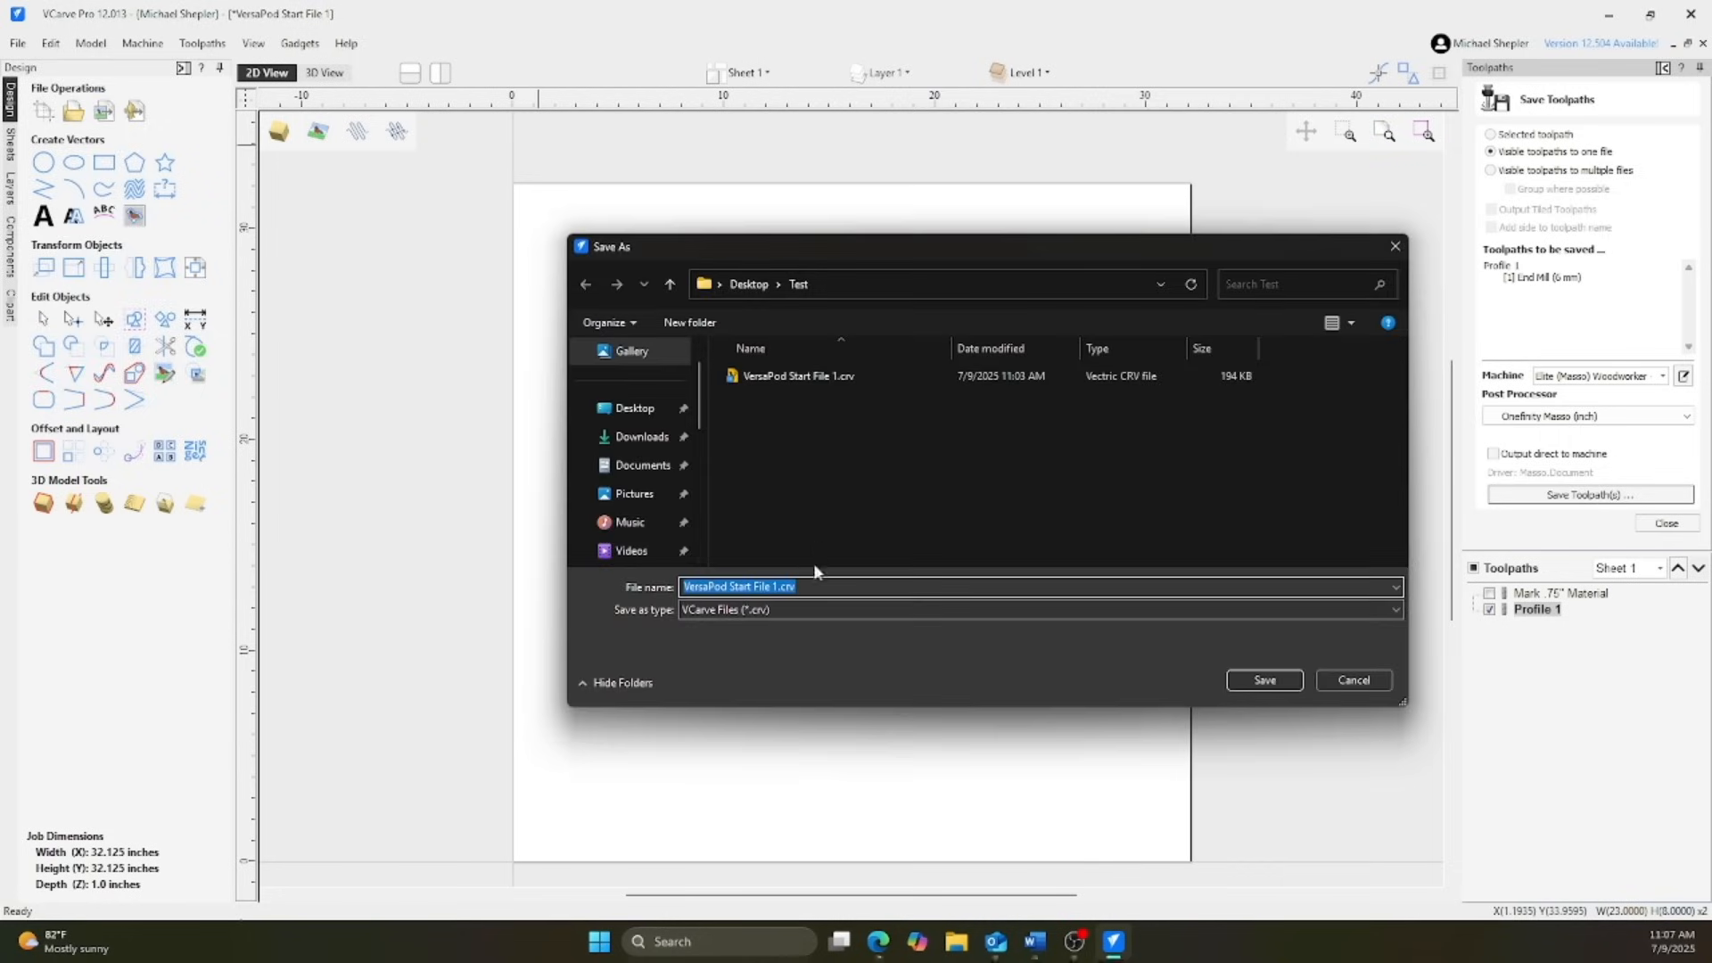
{"action": "type", "text": "VP Test Parts"}
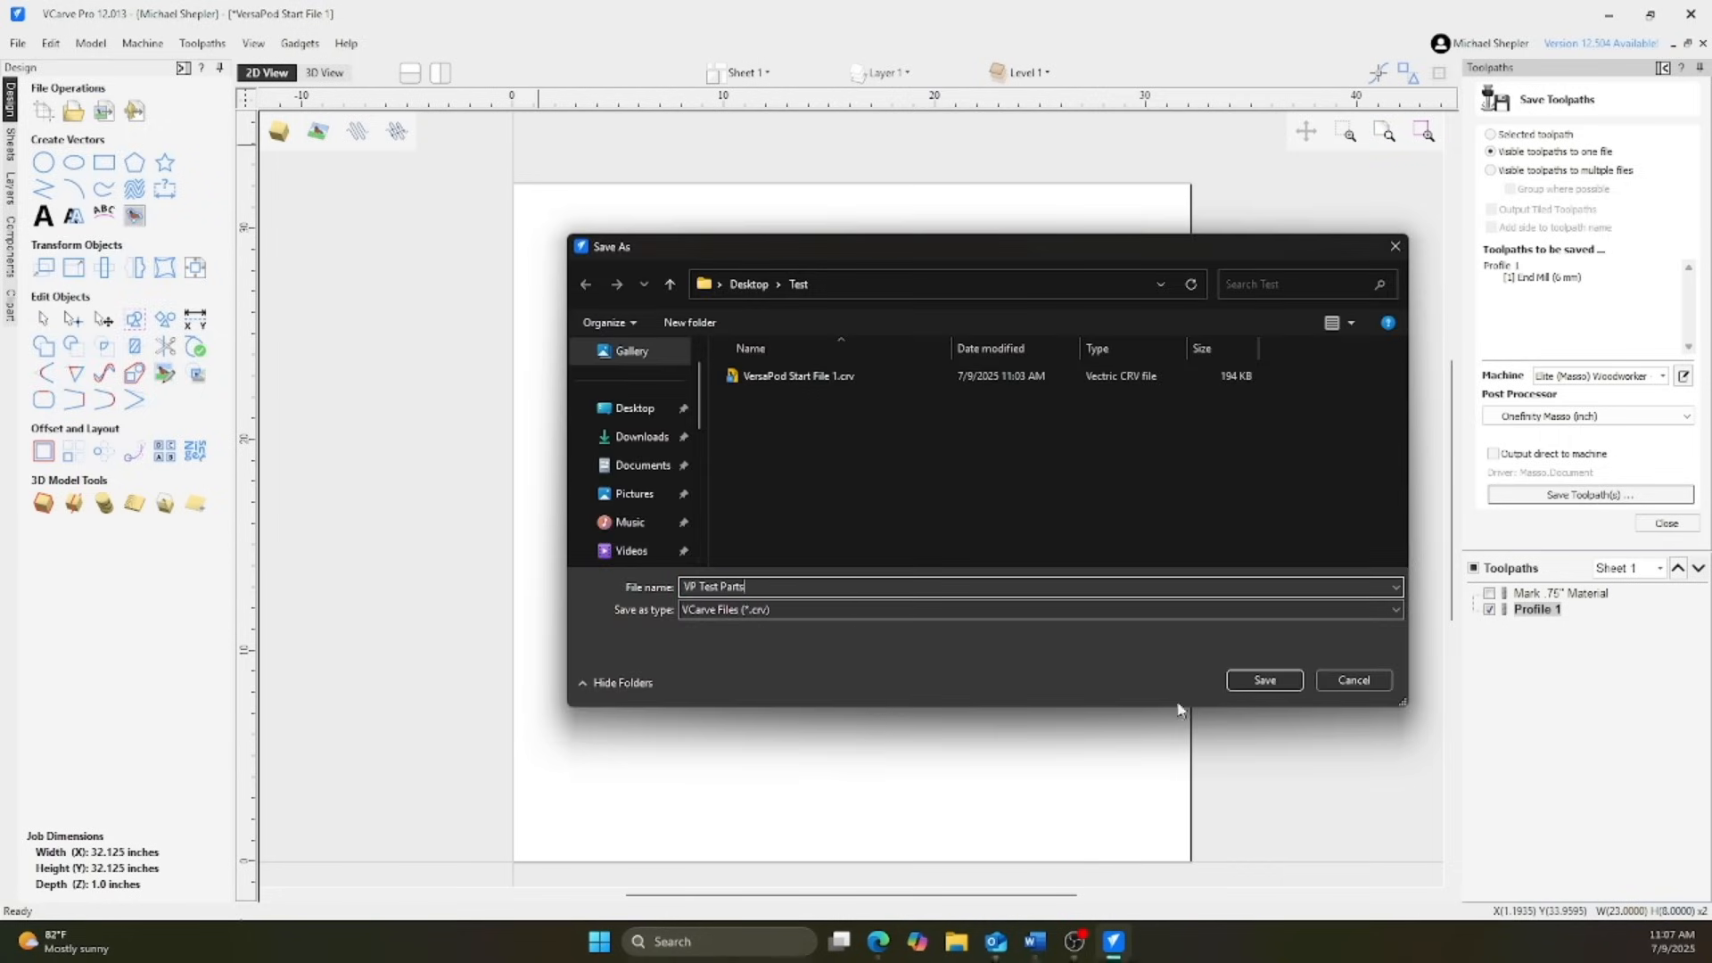
{"action": "left_click", "coordinate": [1263, 679]}
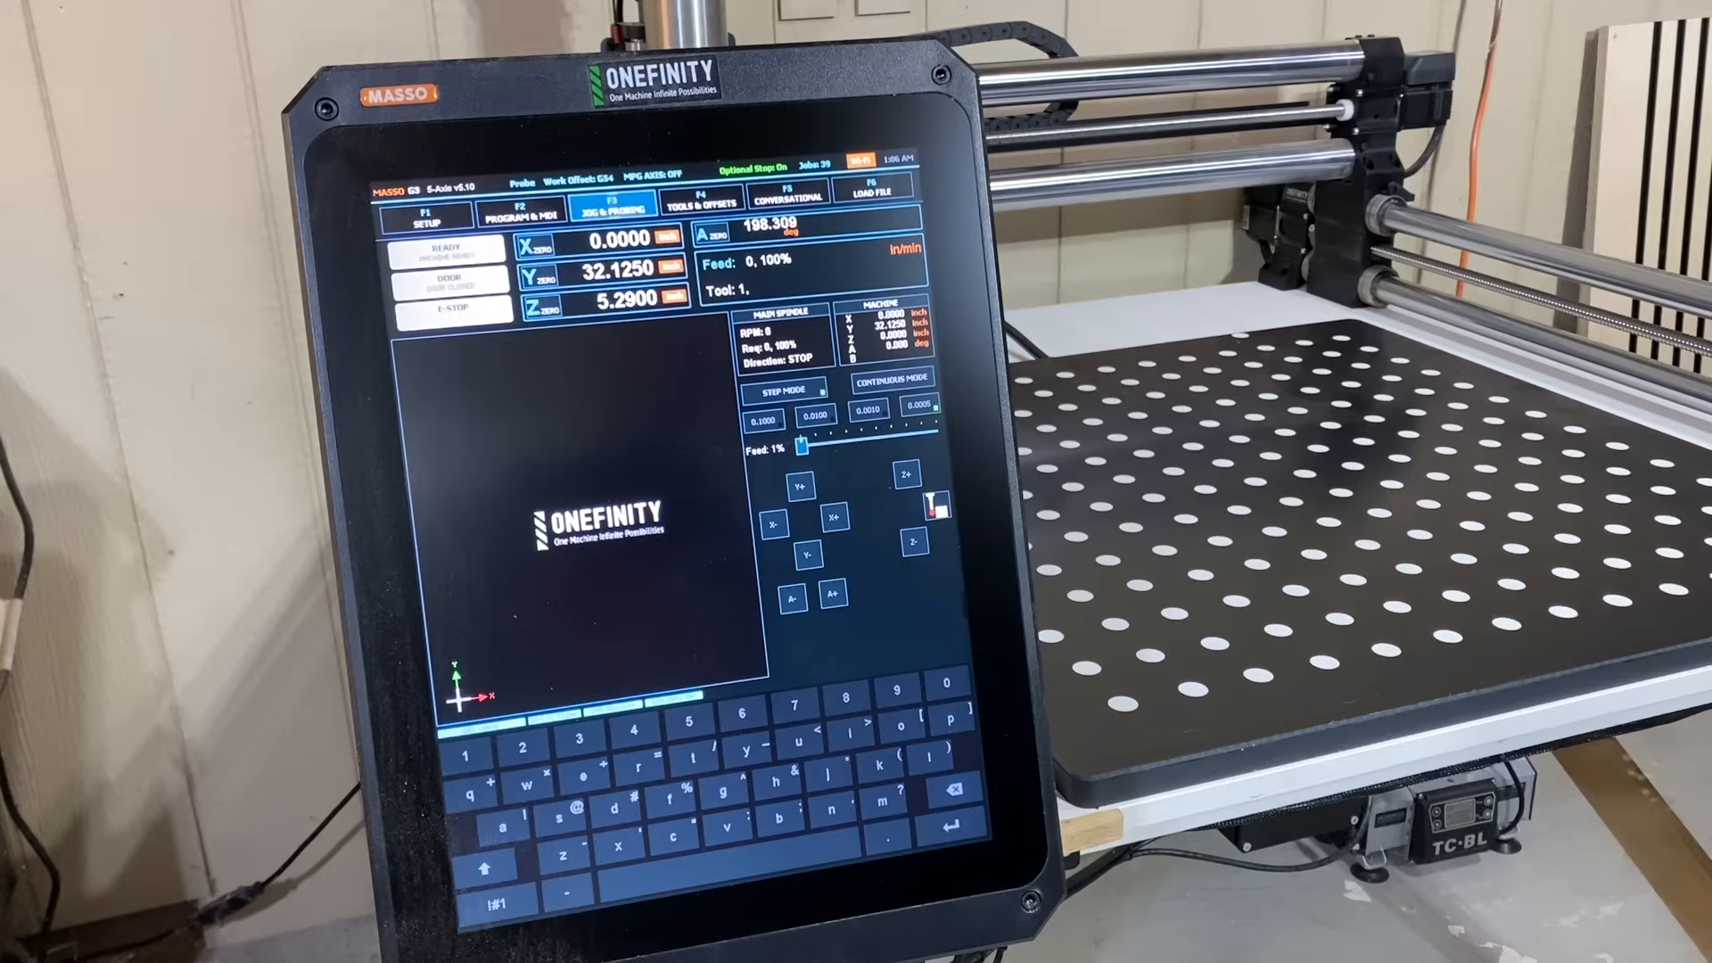
- Show the Masso controller's file list with F6 Load File
{"action": "left_click", "coordinate": [872, 189]}
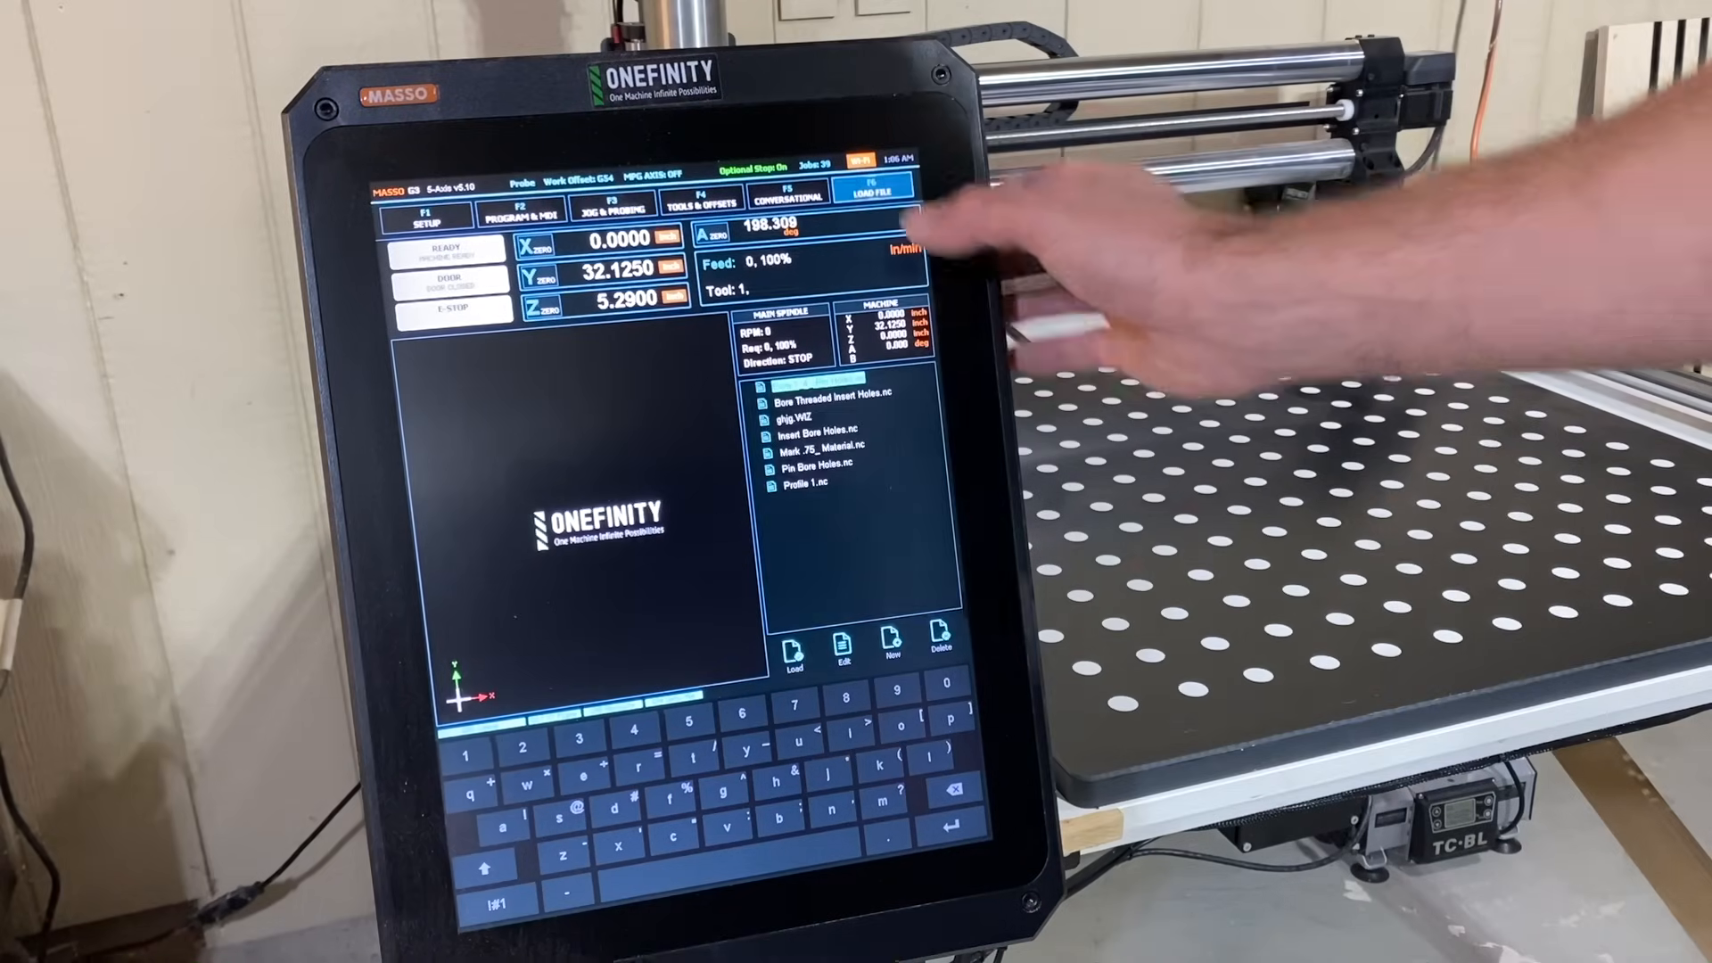